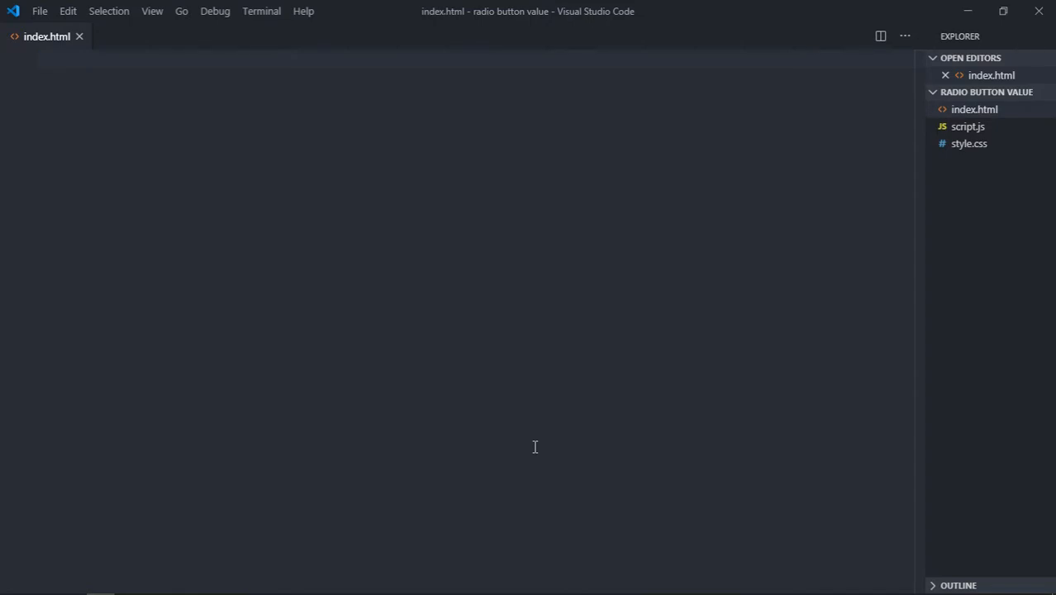
pyautogui.moveTo(266, 310)
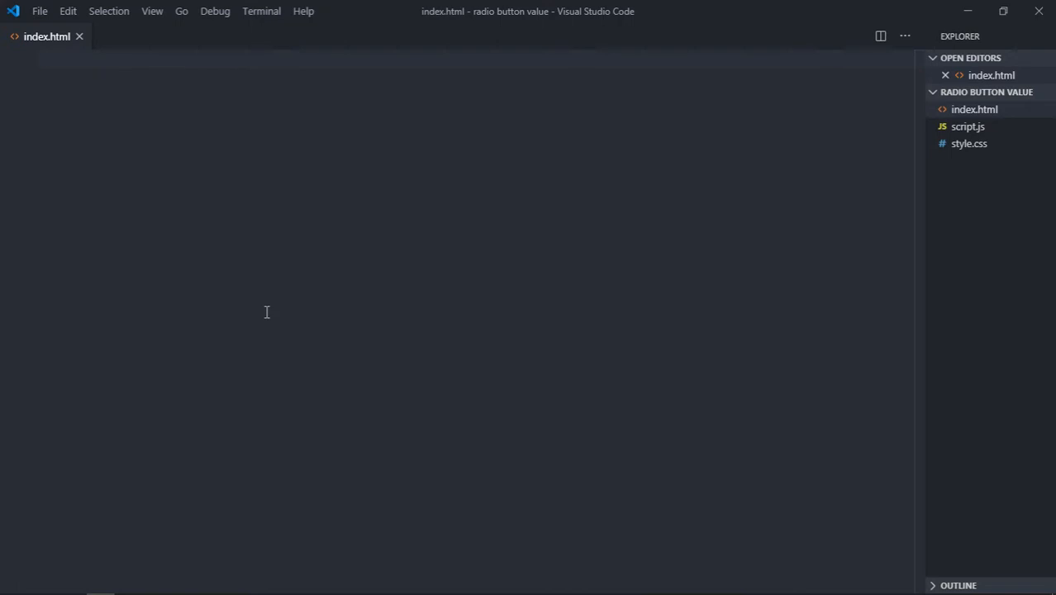
# Expand an HTML boilerplate in index.html and link style.css and script.js
pyautogui.write('!DOCTYPE html>')
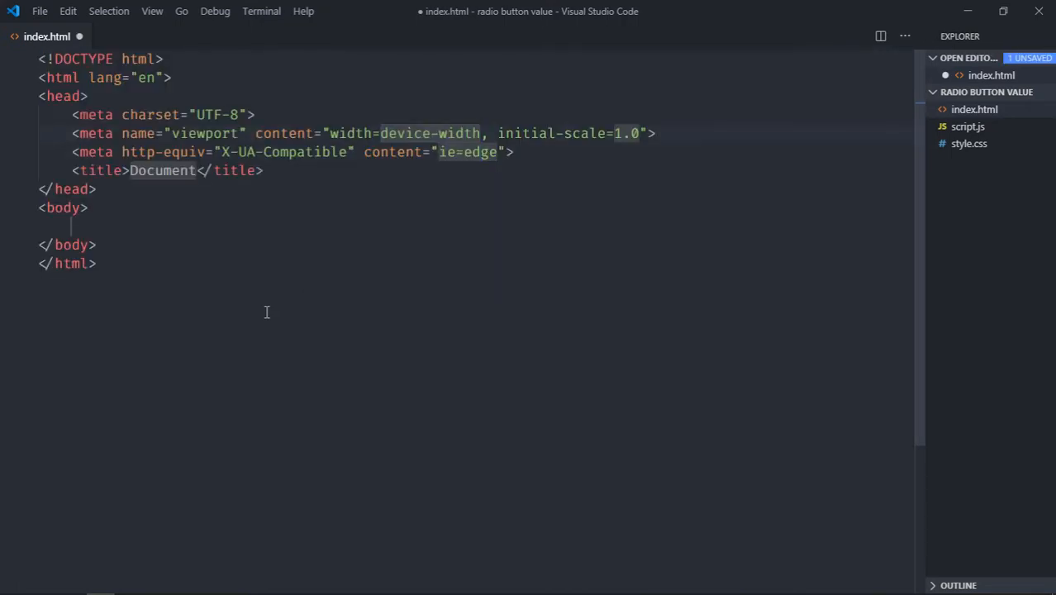
pyautogui.write('link rel="stylesheet" href="style.css">')
pyautogui.write('<script src="script.js"></script>')
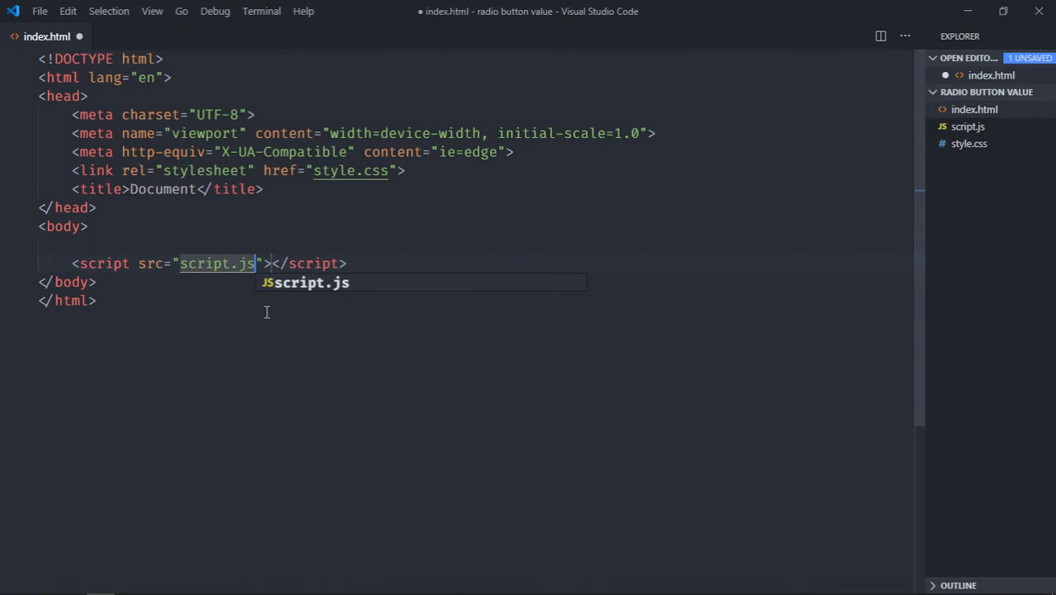
# Add div.container with a label-wrapped username radio labelled Peter and a value attribute
pyautogui.write('div.c')
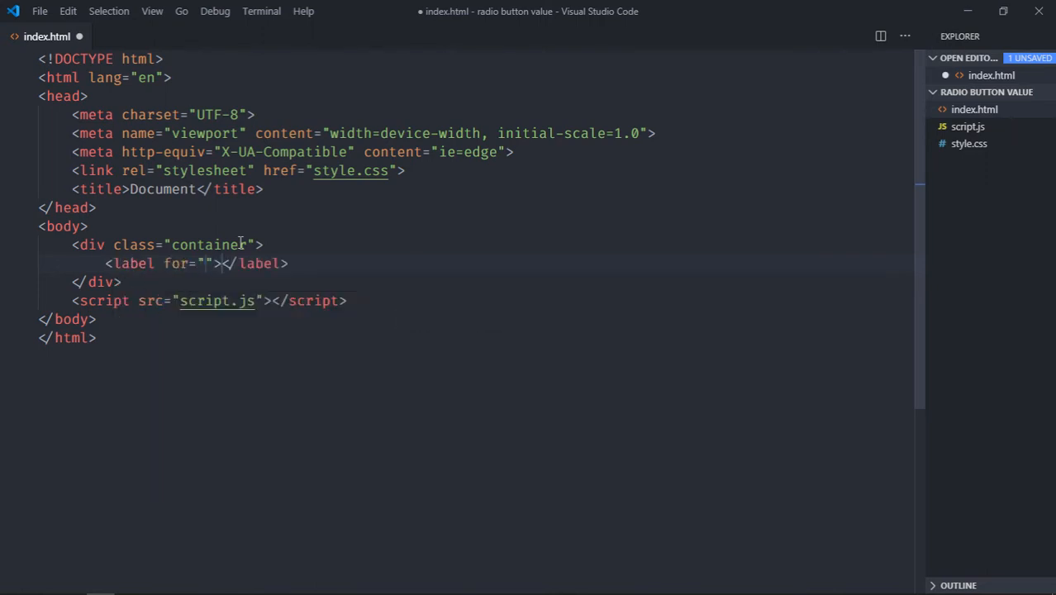
pyautogui.press('Backspace')
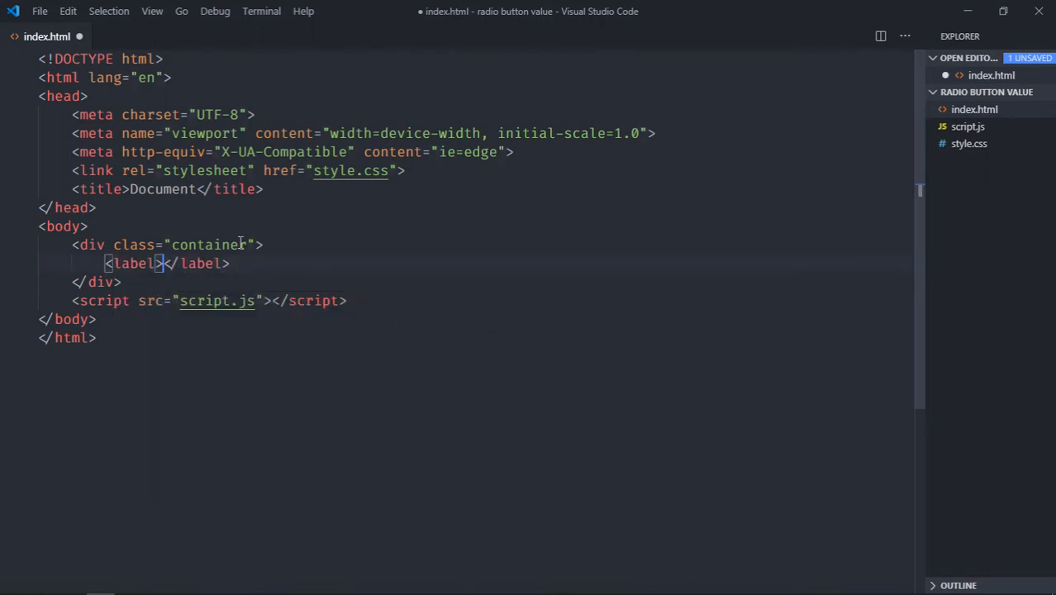
pyautogui.write('input:radi')
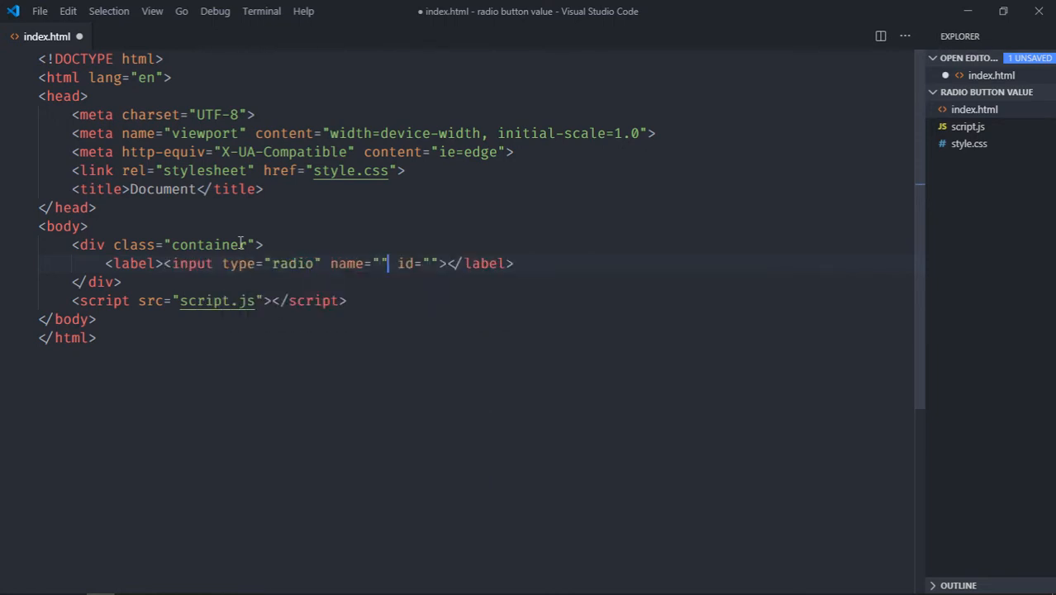
pyautogui.write('username')
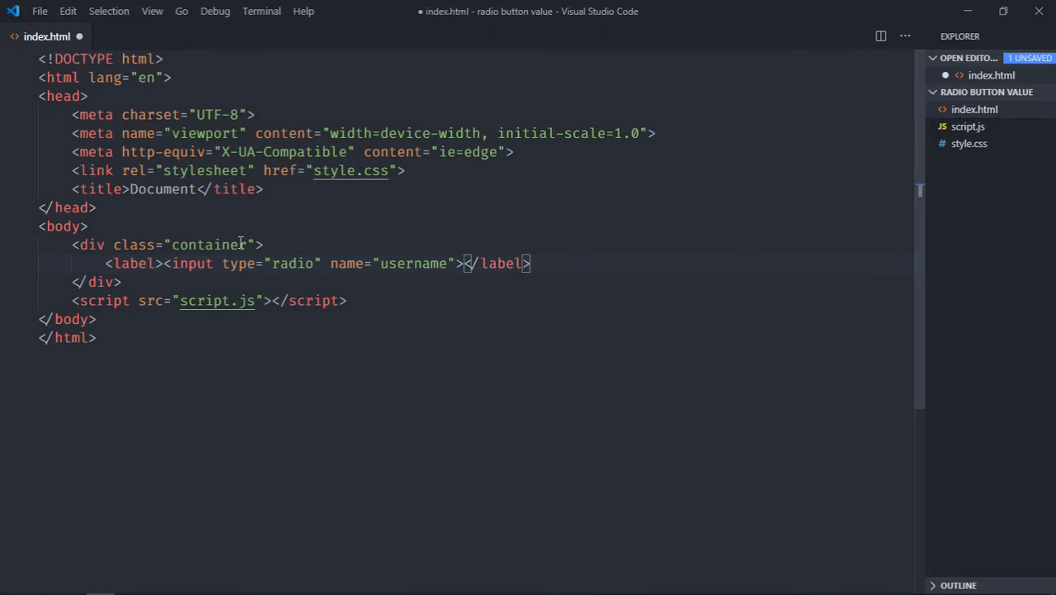
pyautogui.write('Peter')
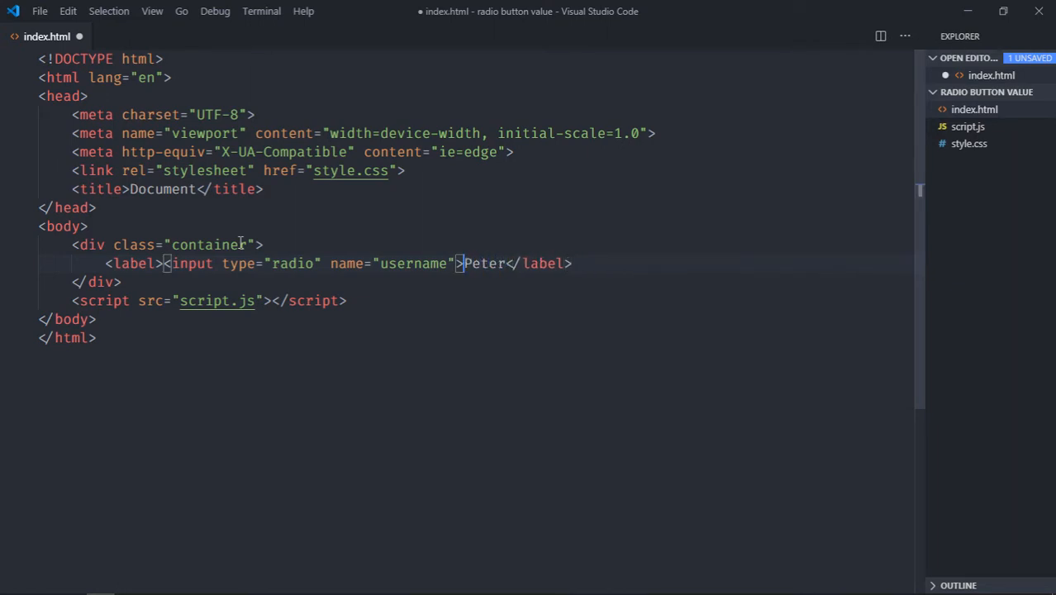
pyautogui.write('value="peter')
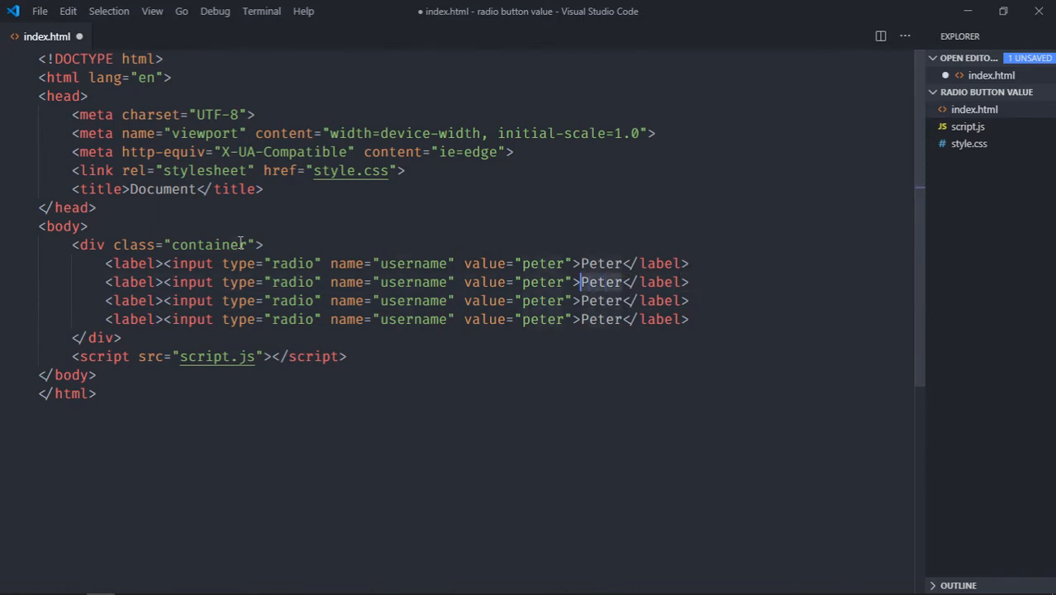
# Add Marks, James and Mary radios with lowercase values marks, james and mary
pyautogui.write('Marks')
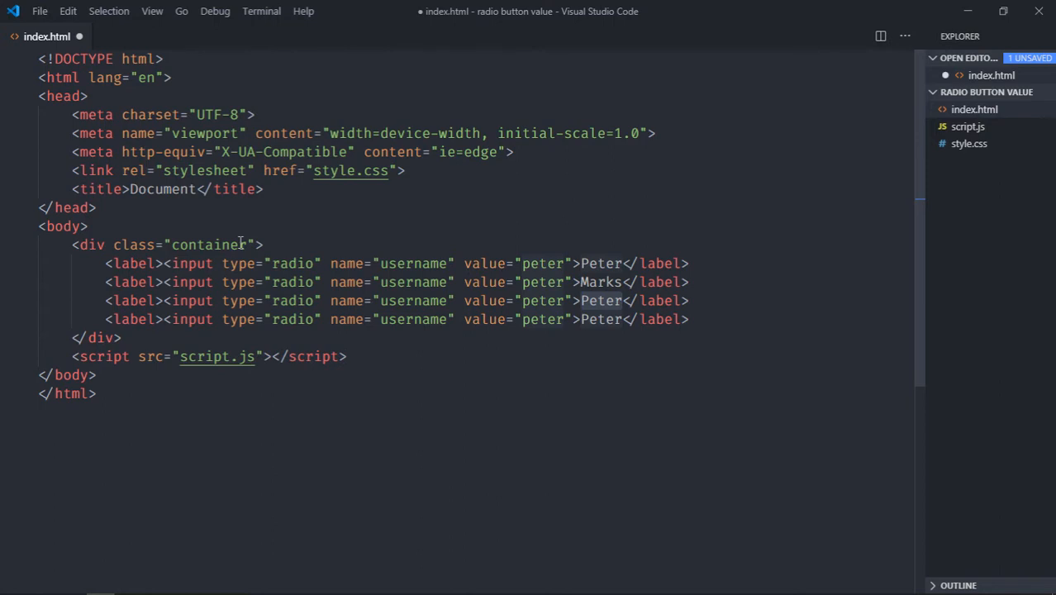
pyautogui.write('James')
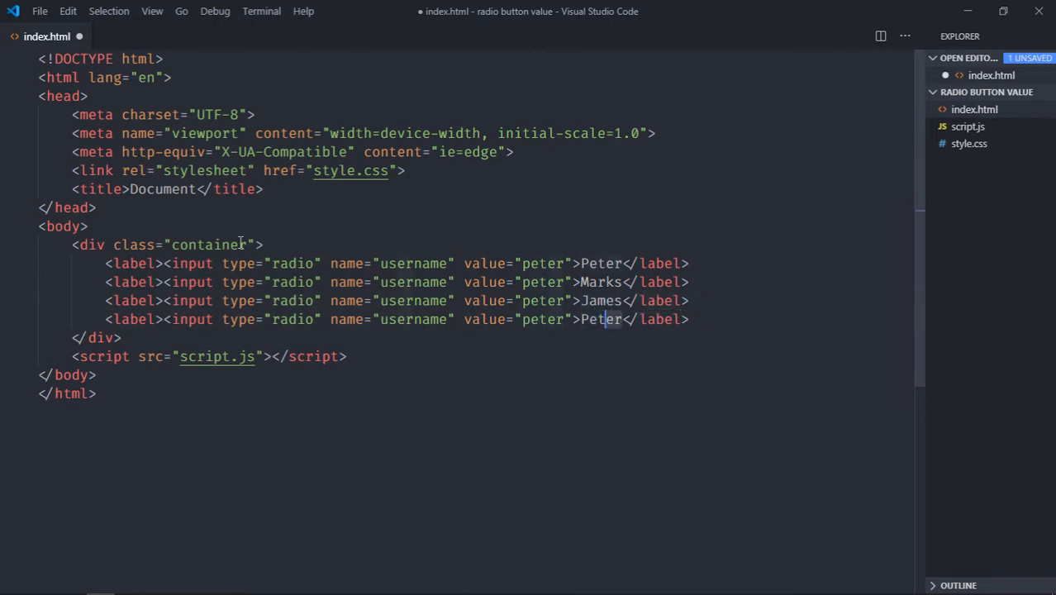
pyautogui.write('Mary')
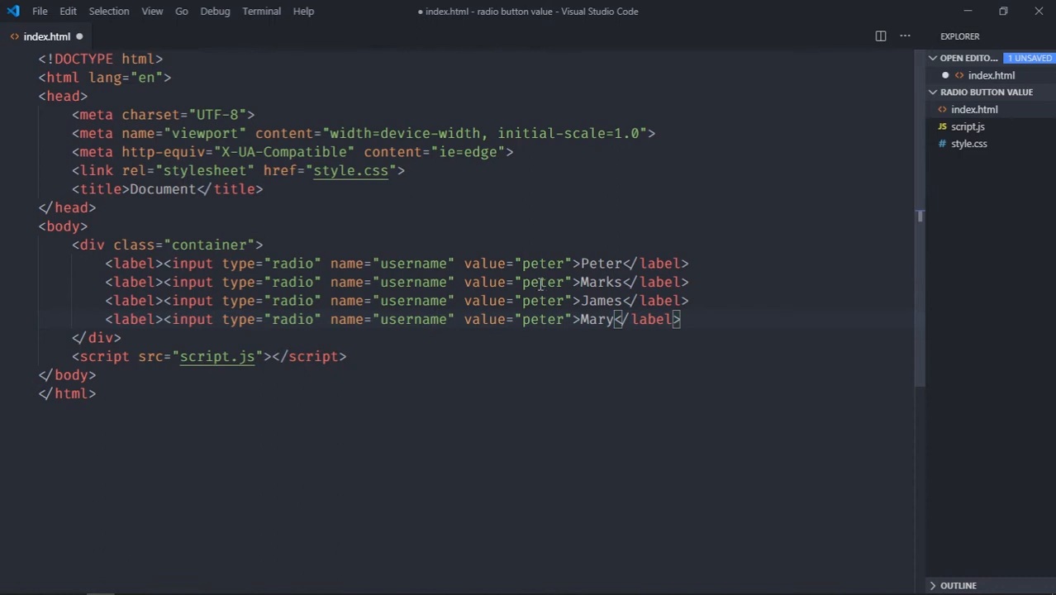
pyautogui.write('marks')
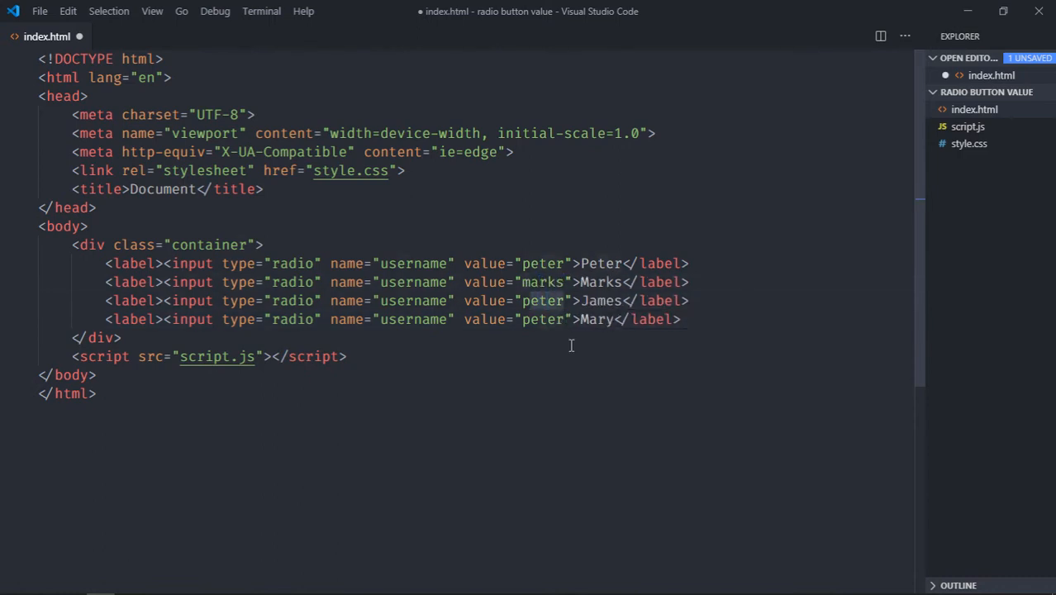
pyautogui.write('james')
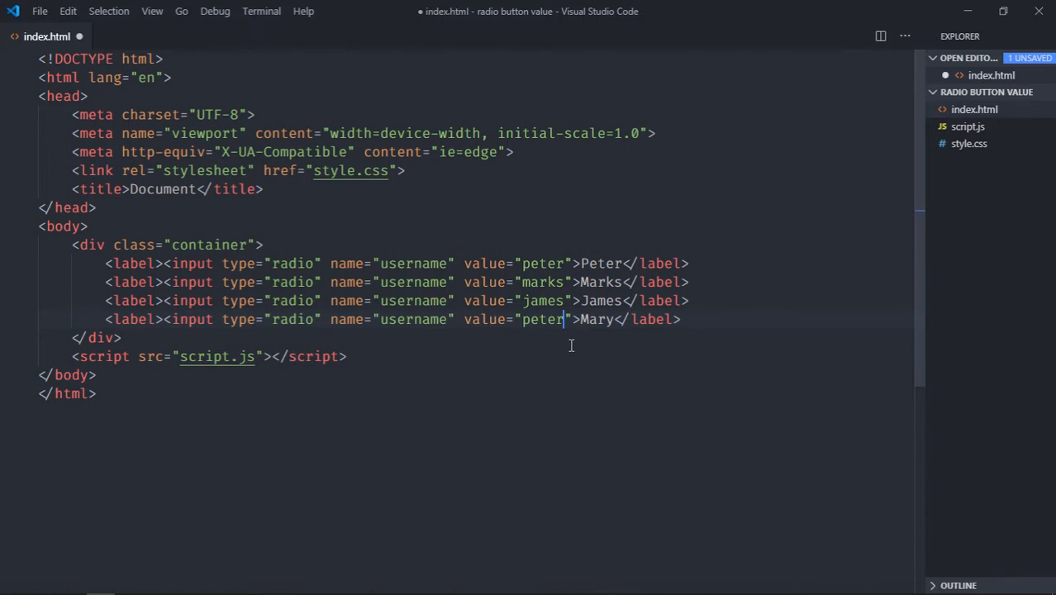
pyautogui.write('mary')
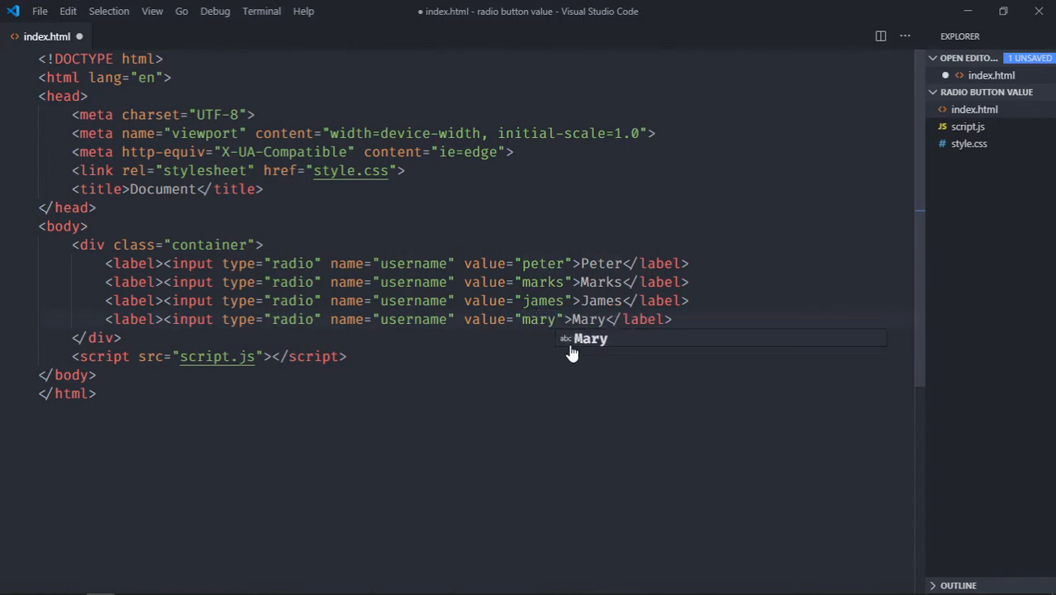
# Add a Show button and an h1 Result heading in the container and save index.html
pyautogui.press('Enter')
pyautogui.write('<h1></h1>')
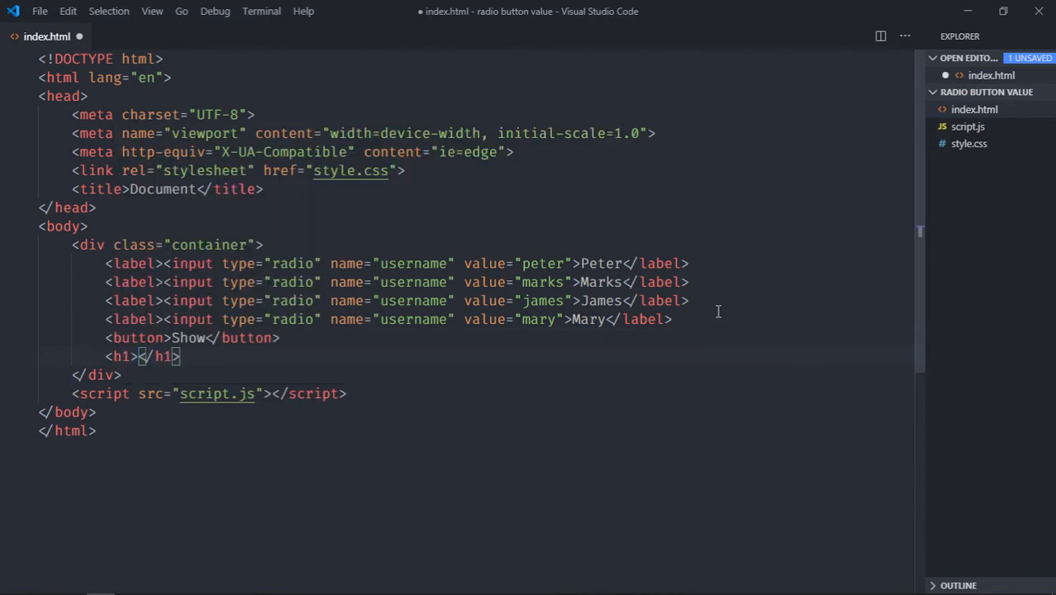
pyautogui.write('Result')
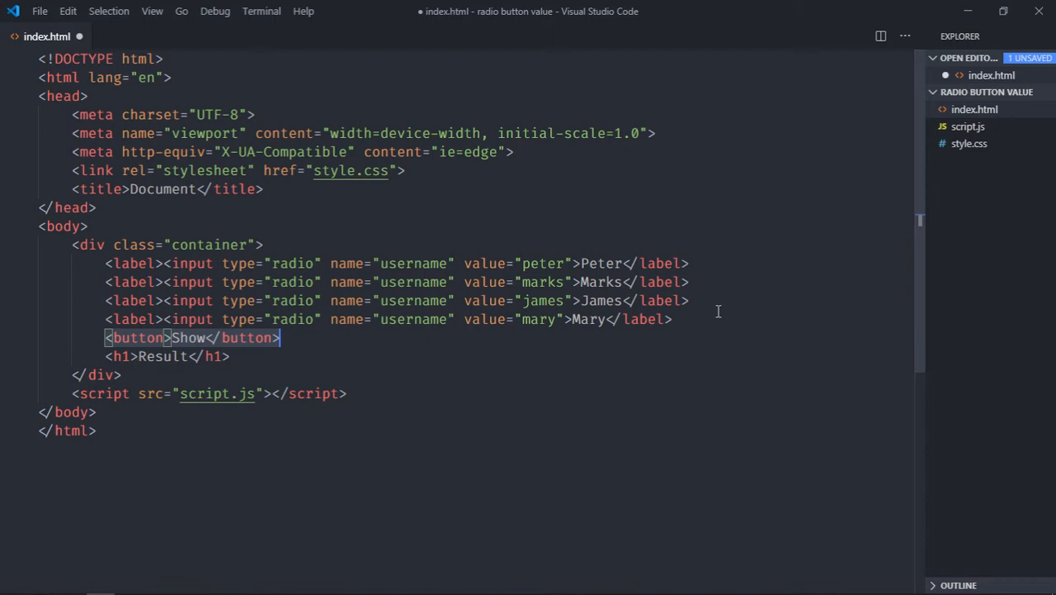
pyautogui.click(190, 357)
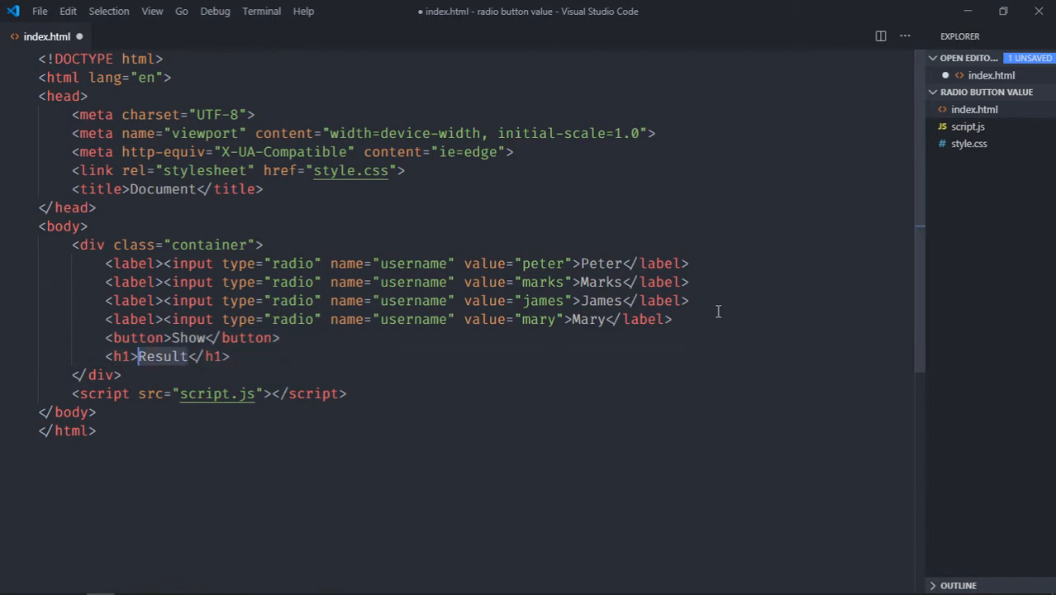
pyautogui.press('ctrl+s')
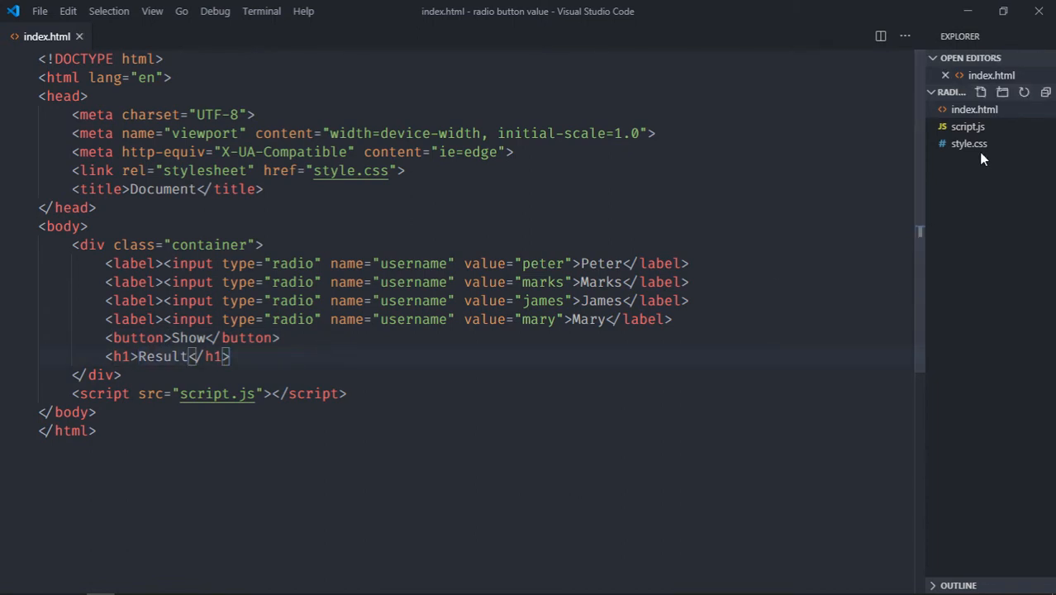
# In style.css make .container inline-block and center the body text
pyautogui.click(968, 161)
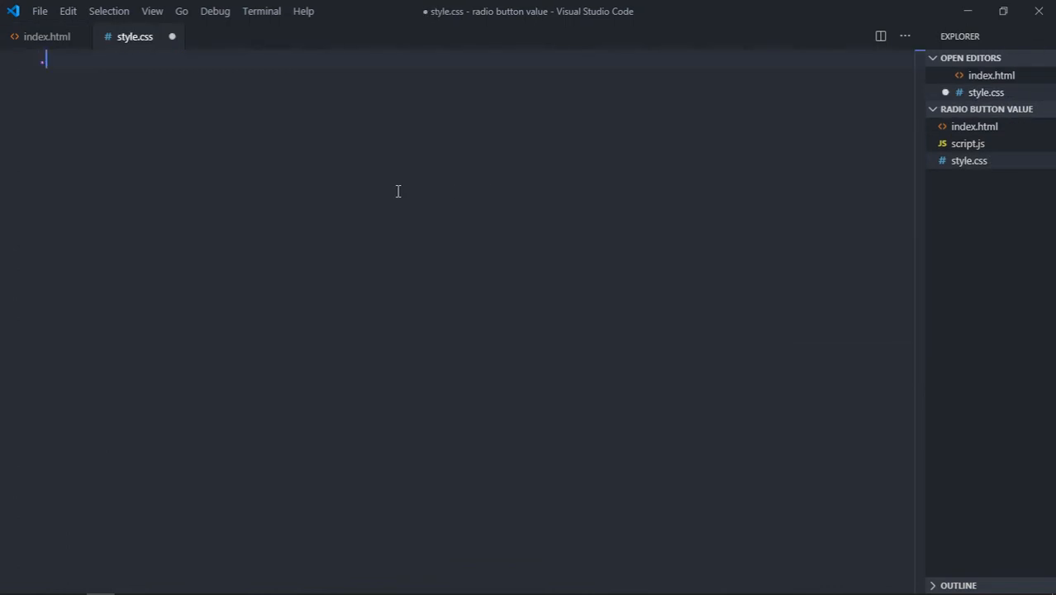
pyautogui.write('.container {')
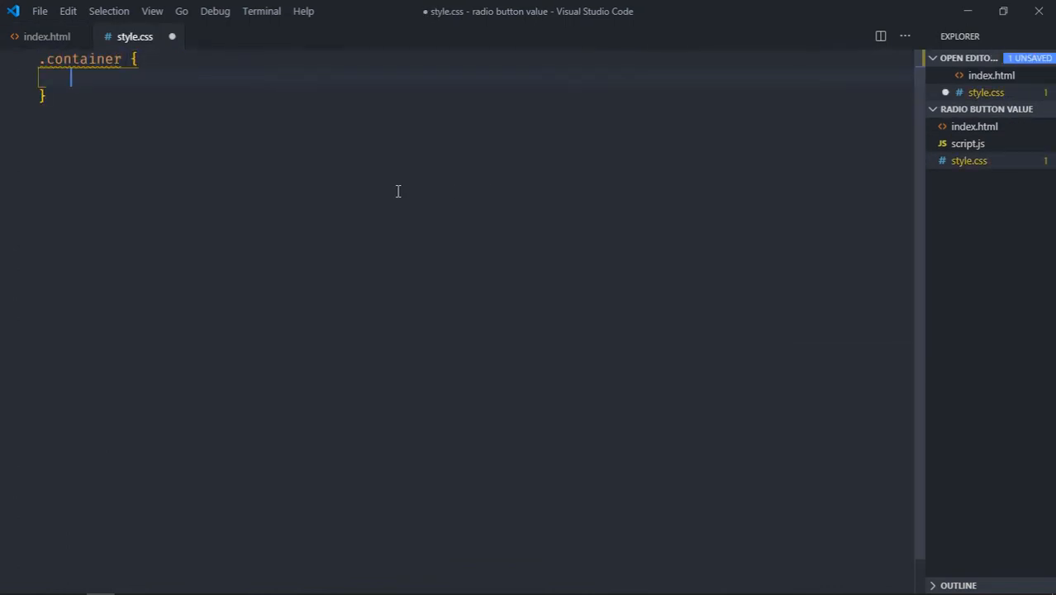
pyautogui.write('display: i;')
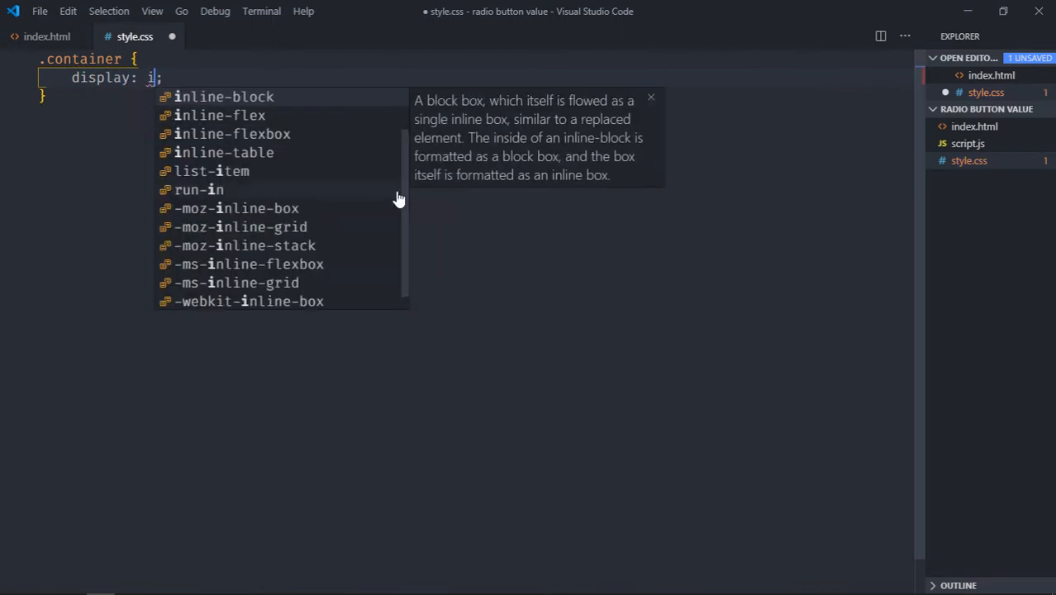
pyautogui.click(225, 96)
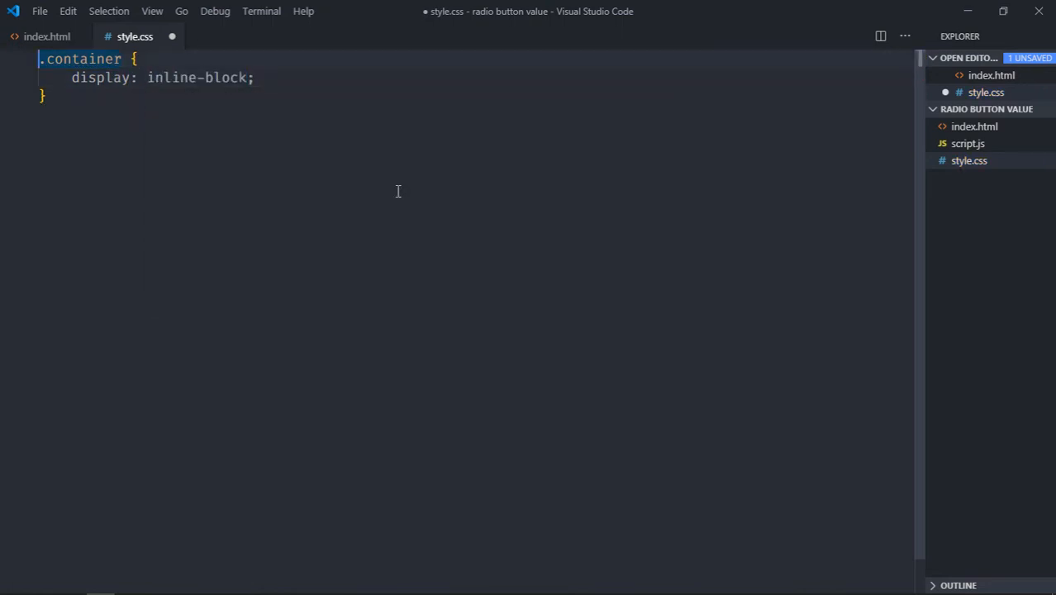
pyautogui.write('body :')
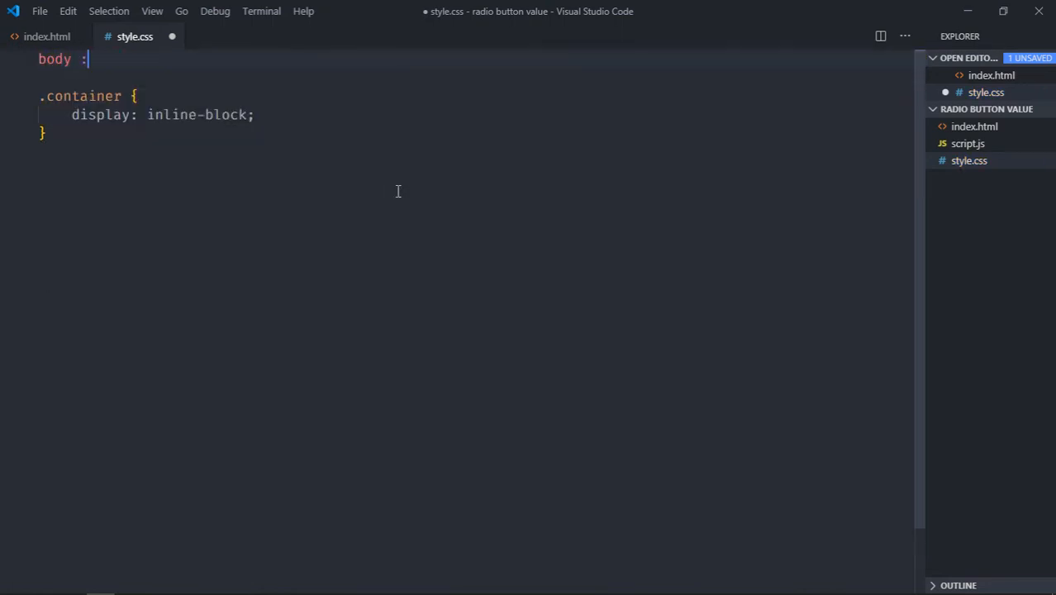
pyautogui.write('{')
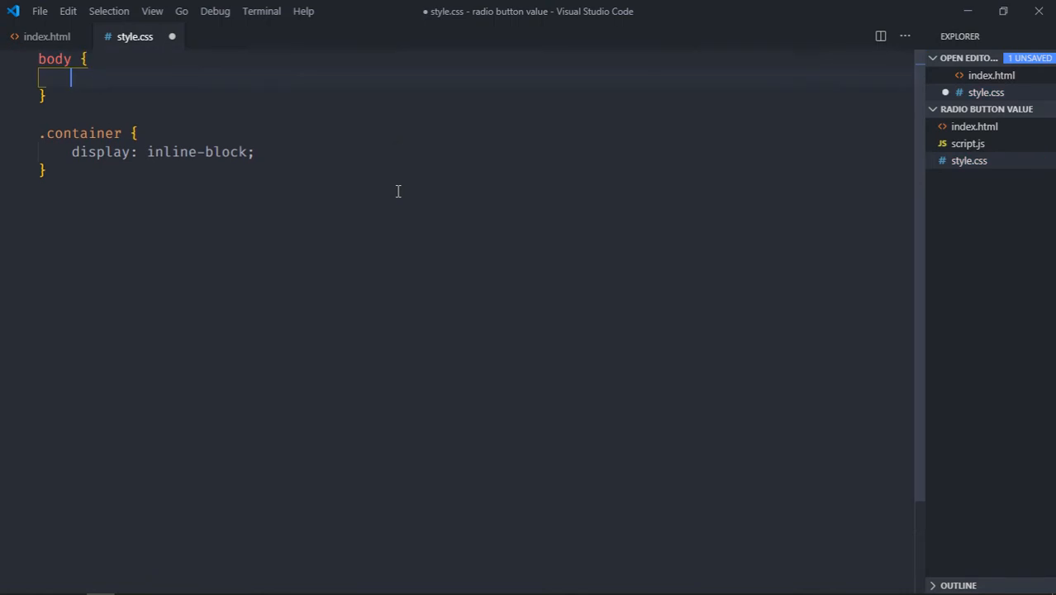
pyautogui.write('text-align: center;')
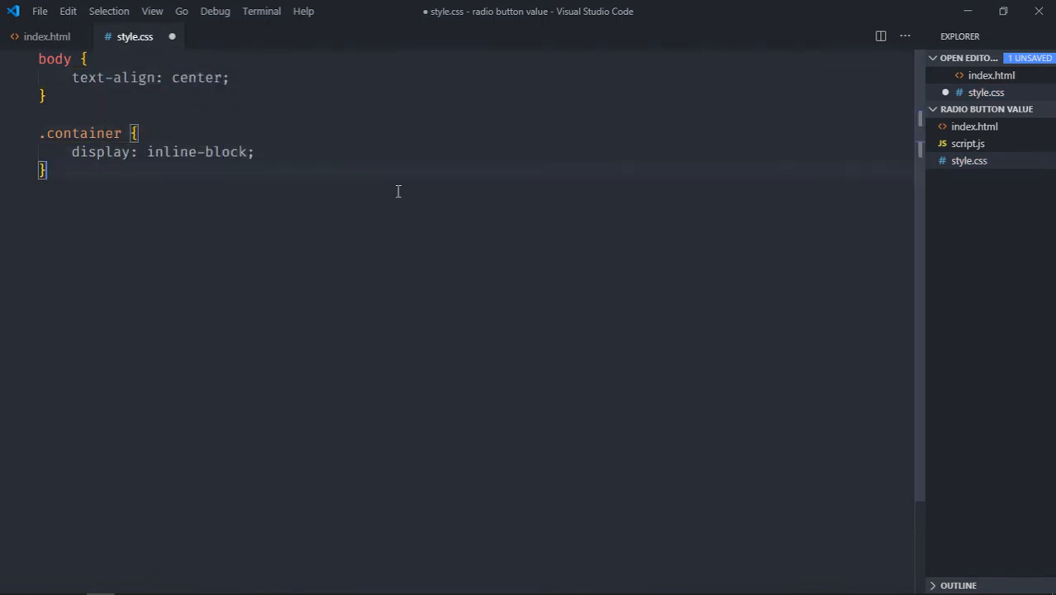
# Style the button as a block with margin 20px auto and save the stylesheet
pyautogui.write('button {')
pyautogui.write('m')
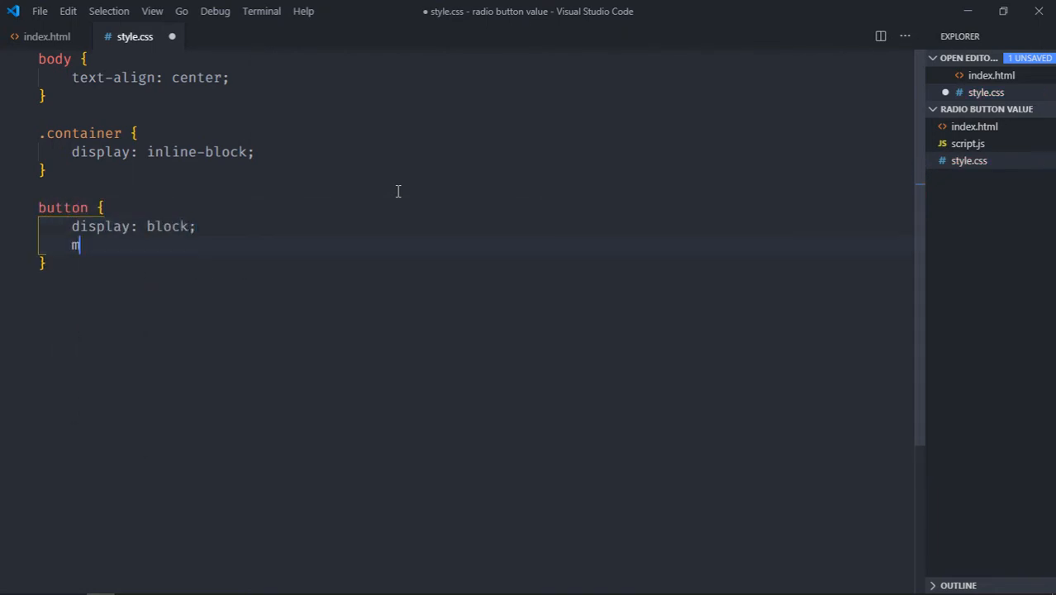
pyautogui.write('argin:')
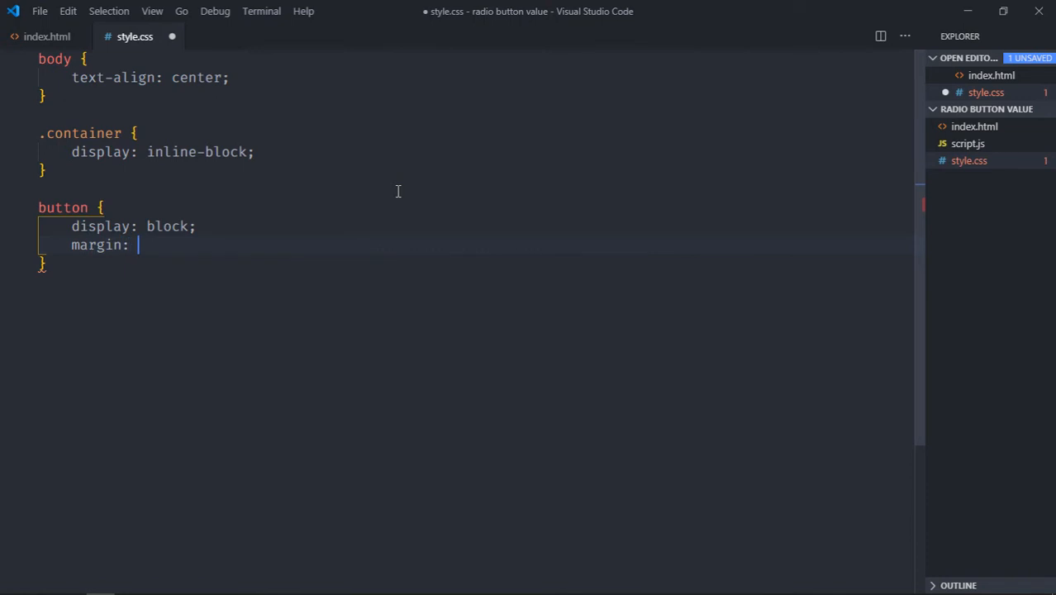
pyautogui.write('20px auto;')
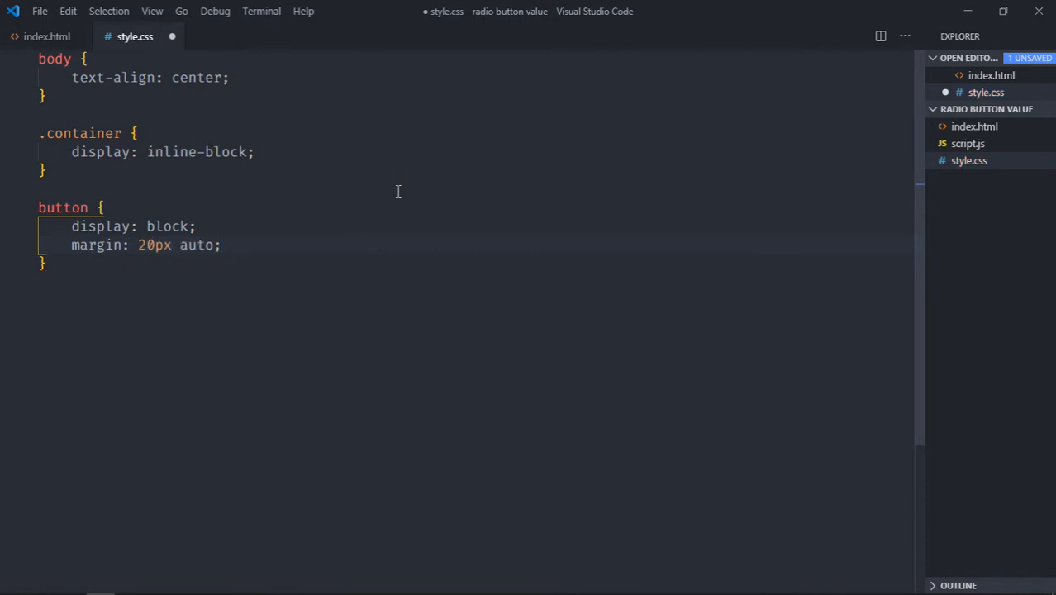
pyautogui.press('ctrl+s')
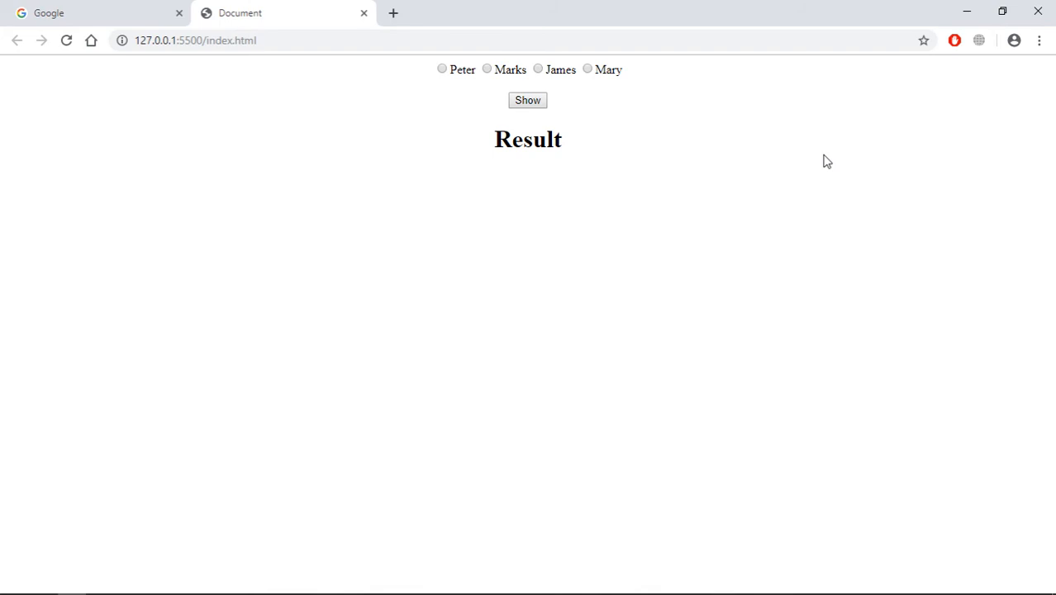
pyautogui.moveTo(167, 371)
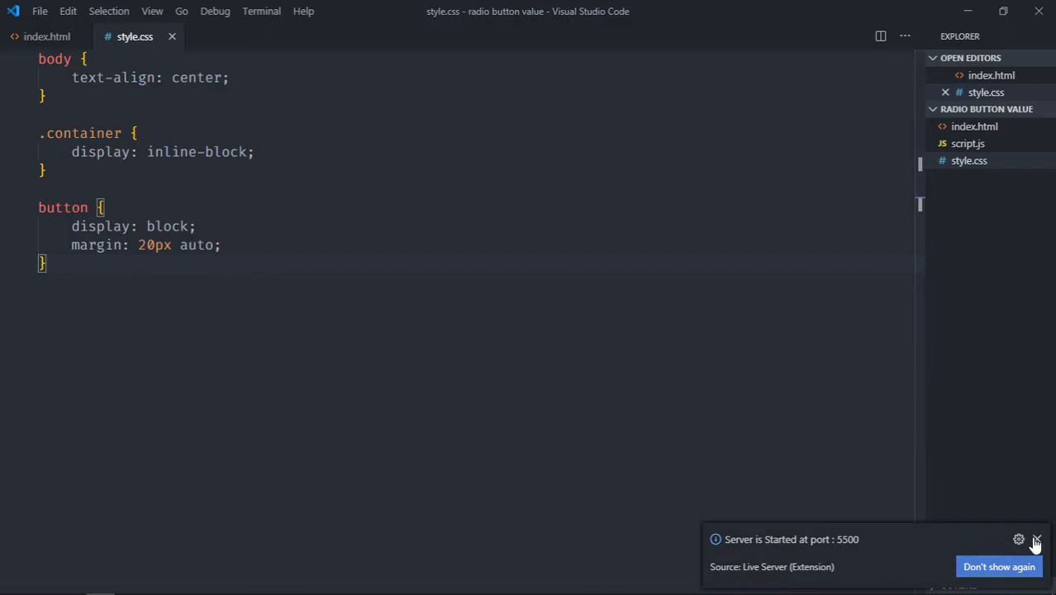
# In script.js declare btnShow as document.querySelector('button')
pyautogui.click(969, 161)
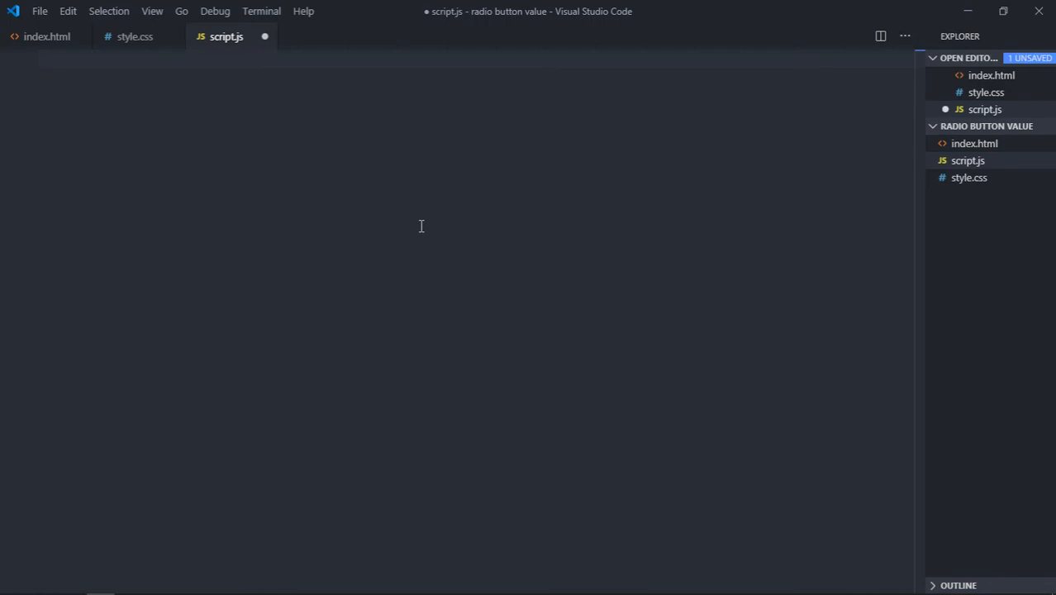
pyautogui.write('let btnS')
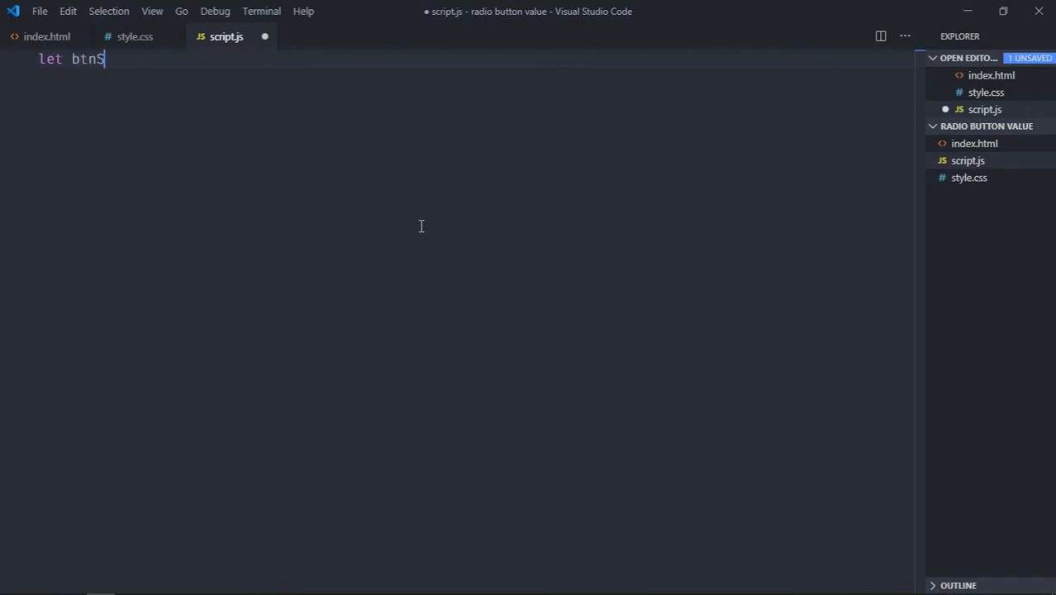
pyautogui.write('how = do')
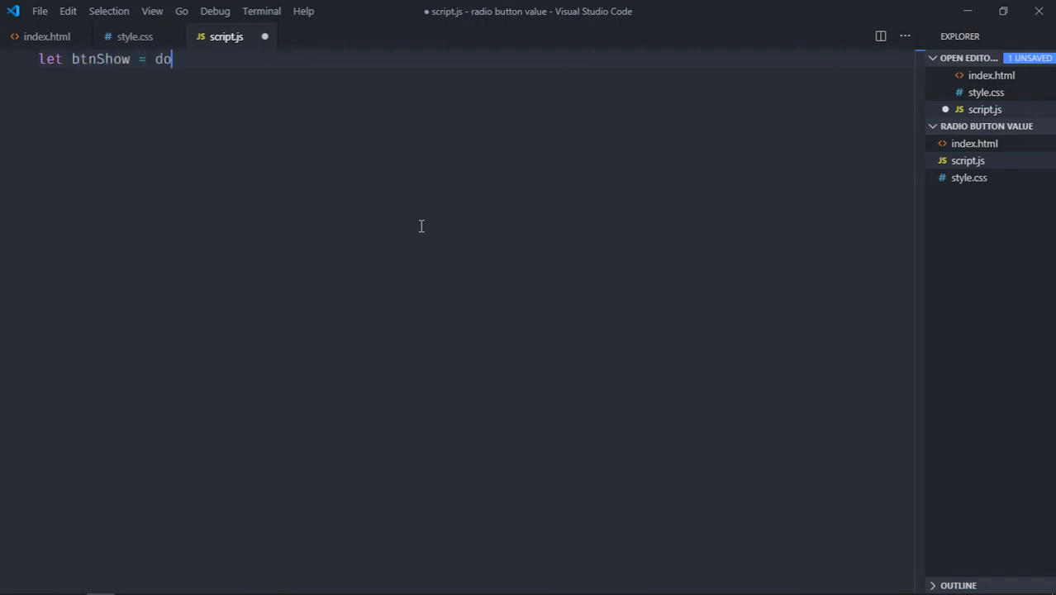
pyautogui.write("cument.querySelector('butto")
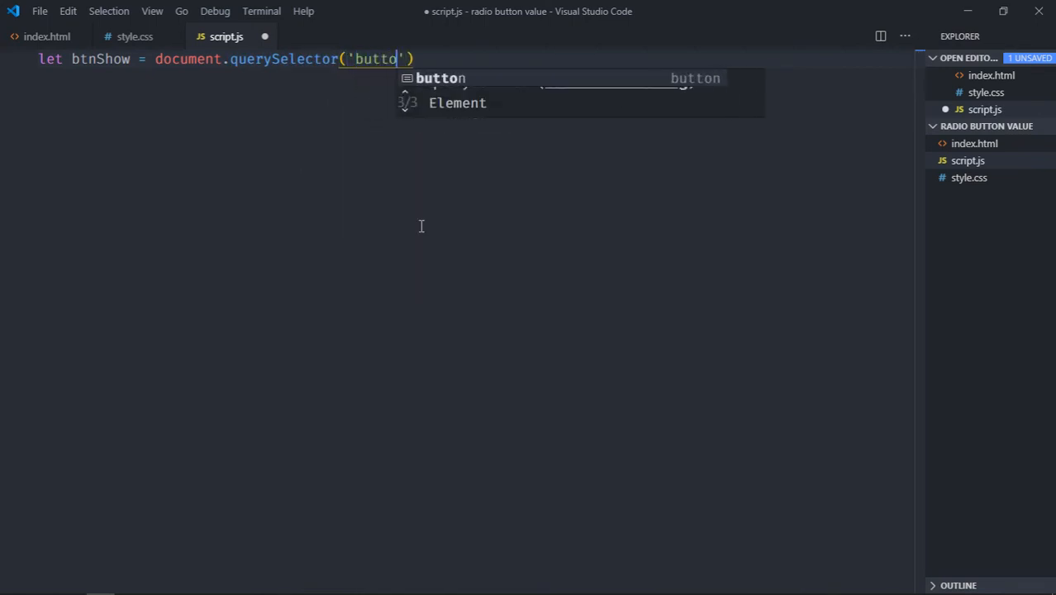
pyautogui.press('Enter')
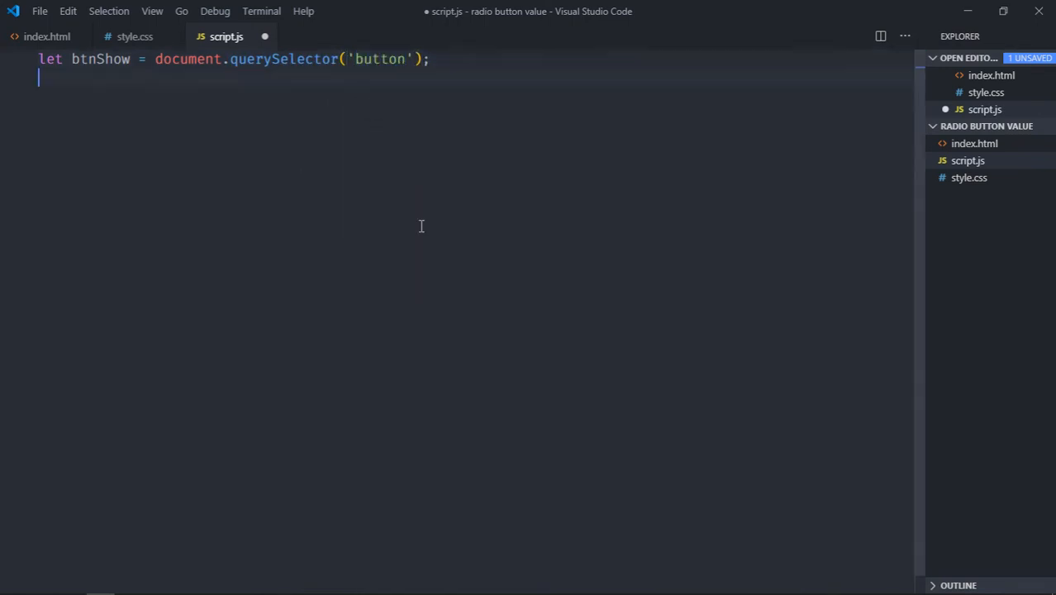
# Declare result as document.querySelector('h1') and begin a btnShow statement
pyautogui.write('let')
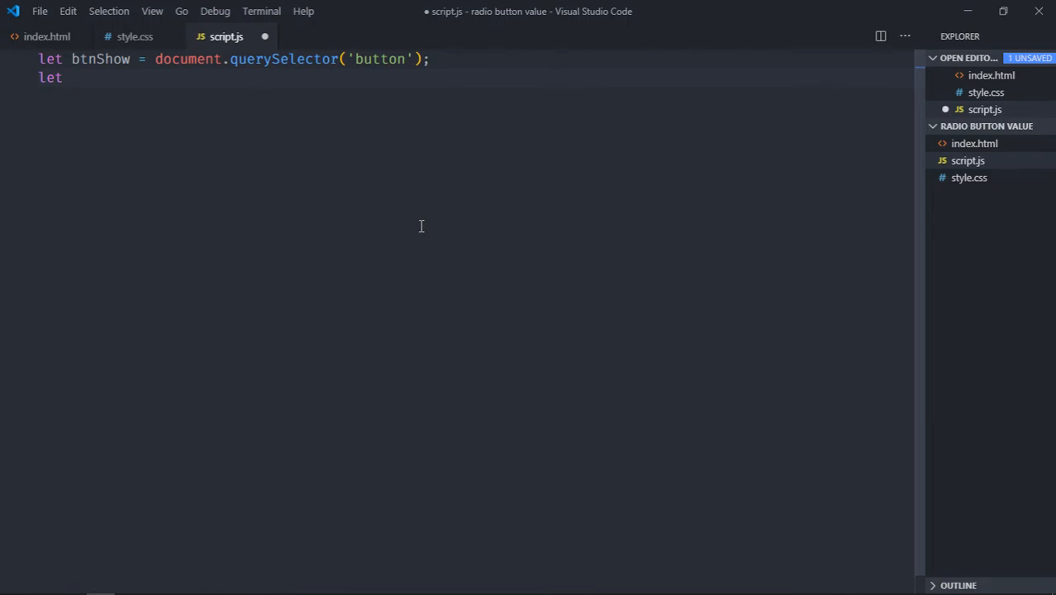
pyautogui.write('resu')
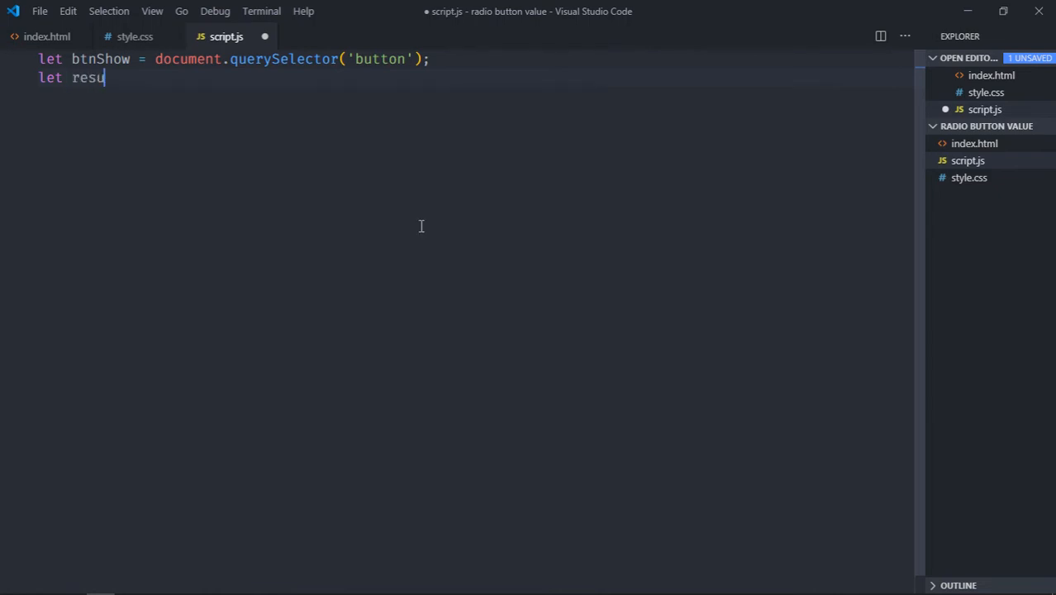
pyautogui.write("lt = document.querySelector('h1');")
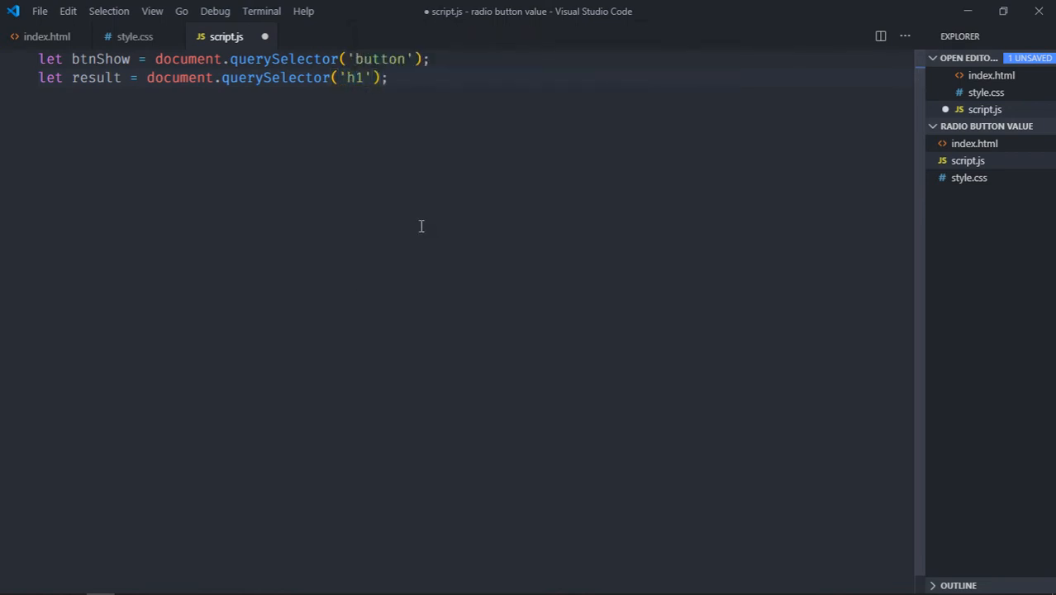
pyautogui.write('btnShow.')
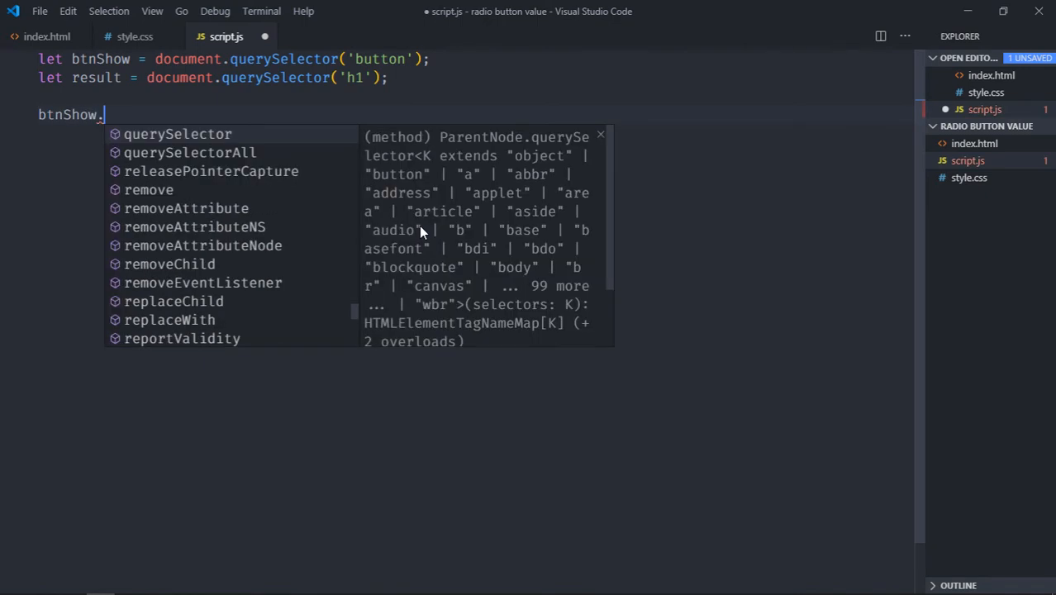
# Add a btnShow click listener storing the checked input[type="radio"] as selected
pyautogui.write('addEventListener')
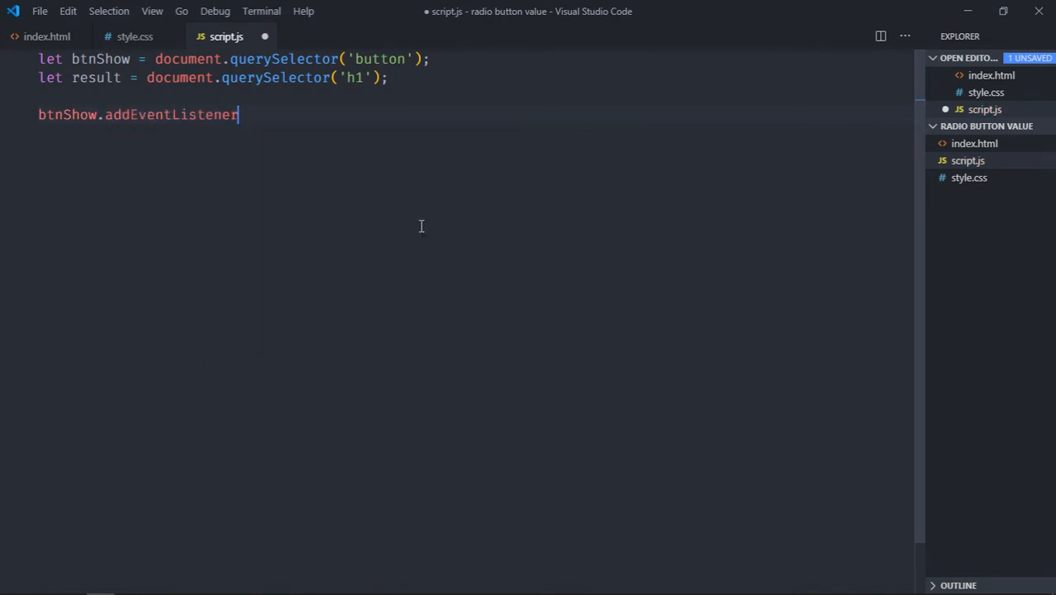
pyautogui.write("('click')")
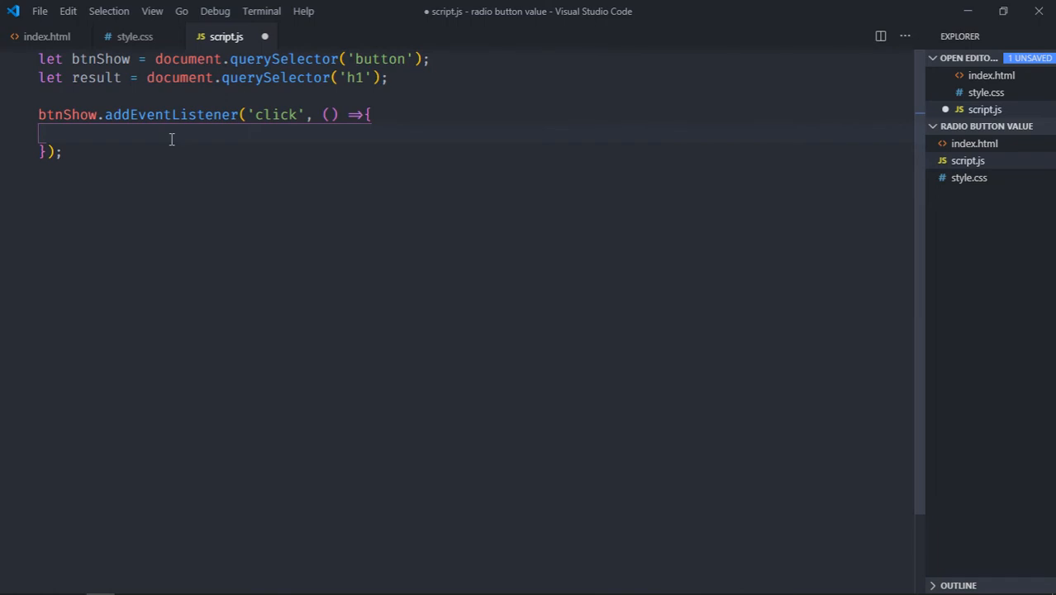
pyautogui.write('let selected')
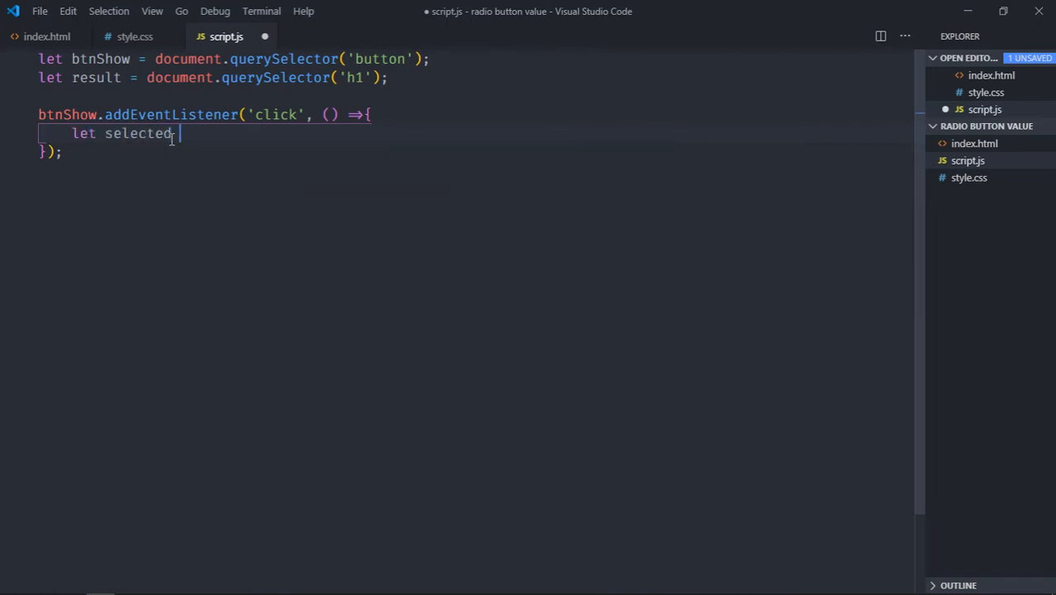
pyautogui.write('= document.querySelector(')
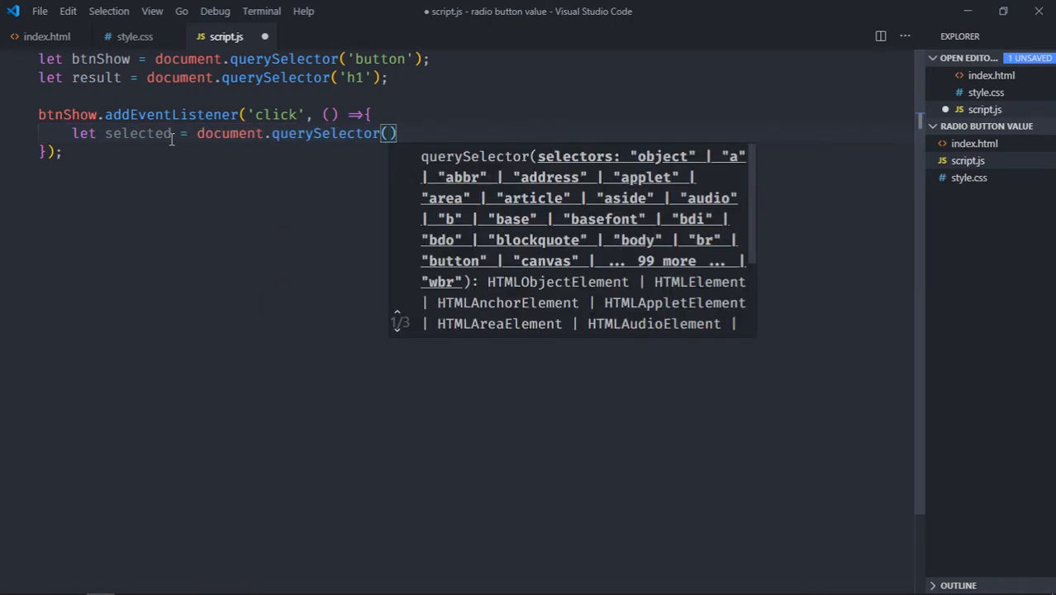
pyautogui.write("''")
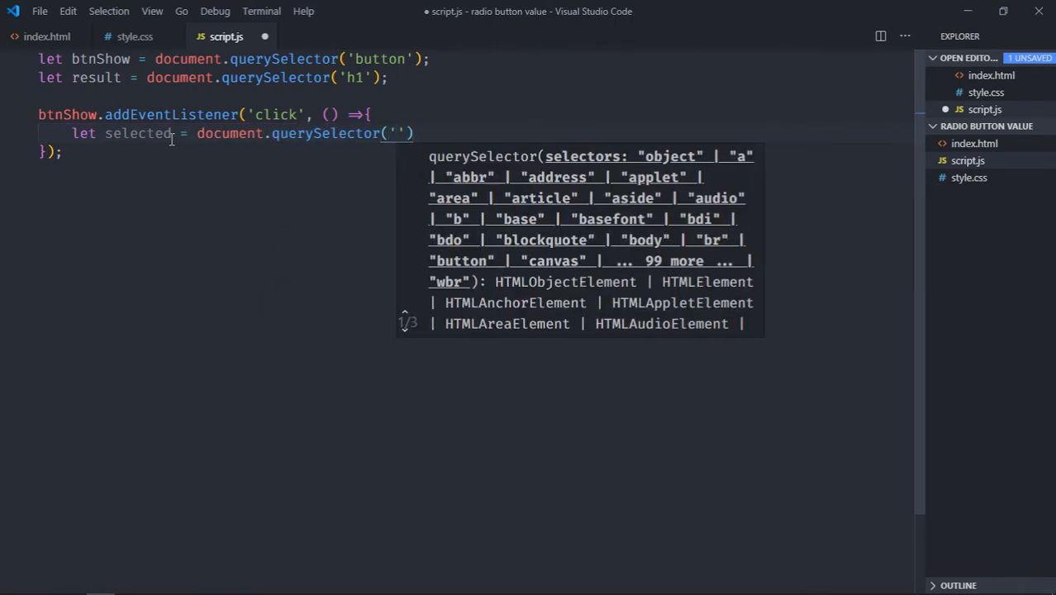
pyautogui.write('input')
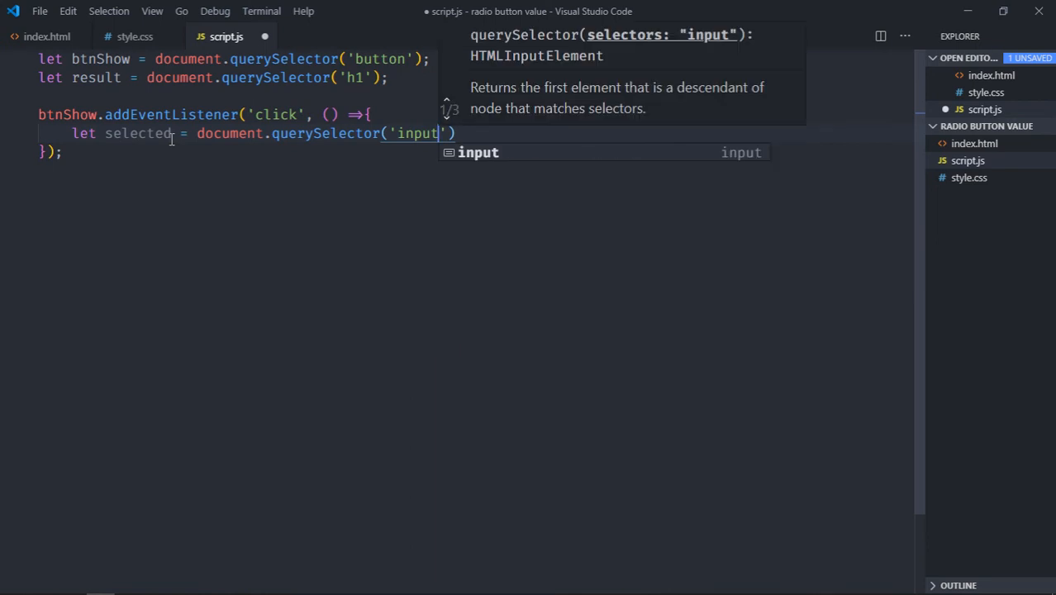
pyautogui.write('[type')
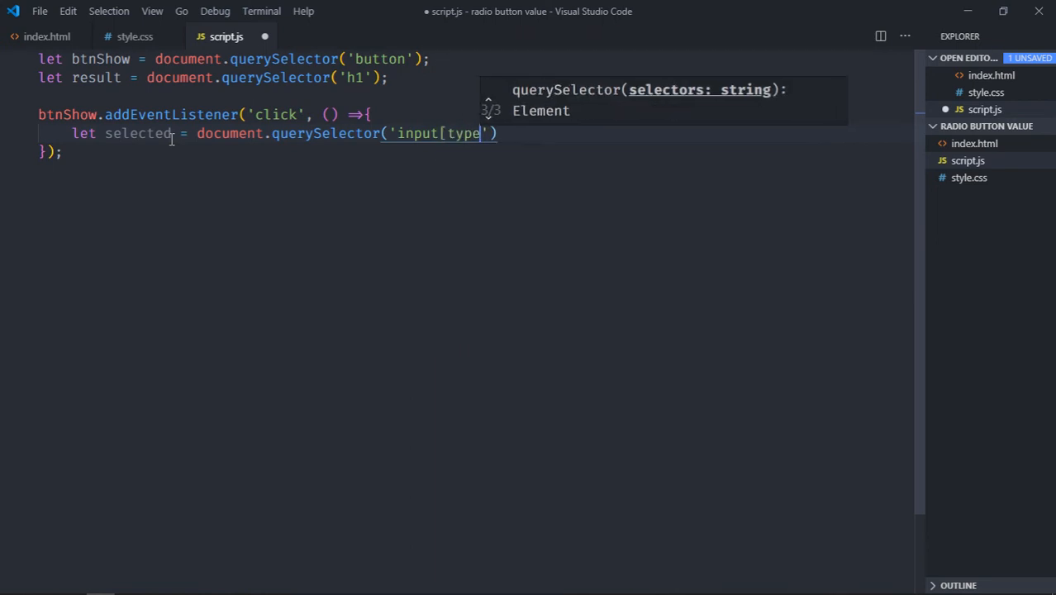
pyautogui.write('="rad')
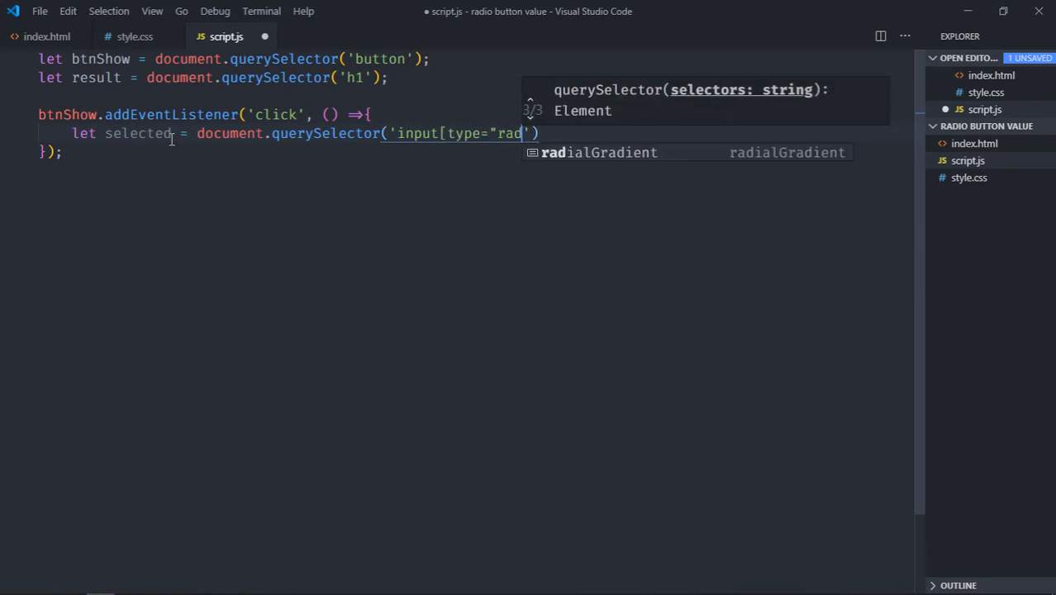
pyautogui.write('io')
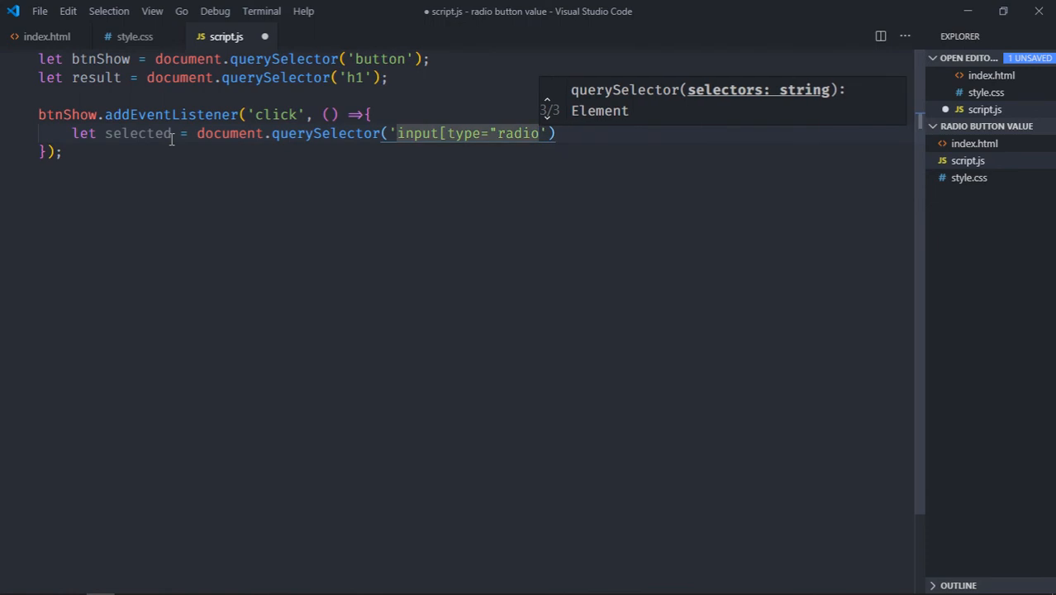
pyautogui.write(':c')
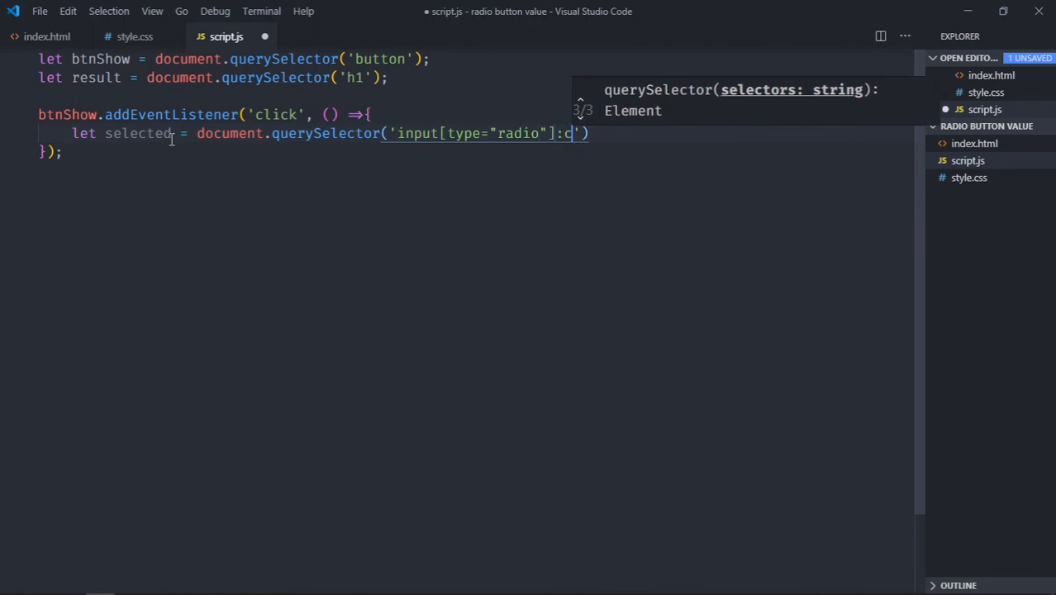
pyautogui.write('hecked')
pyautogui.write('result.')
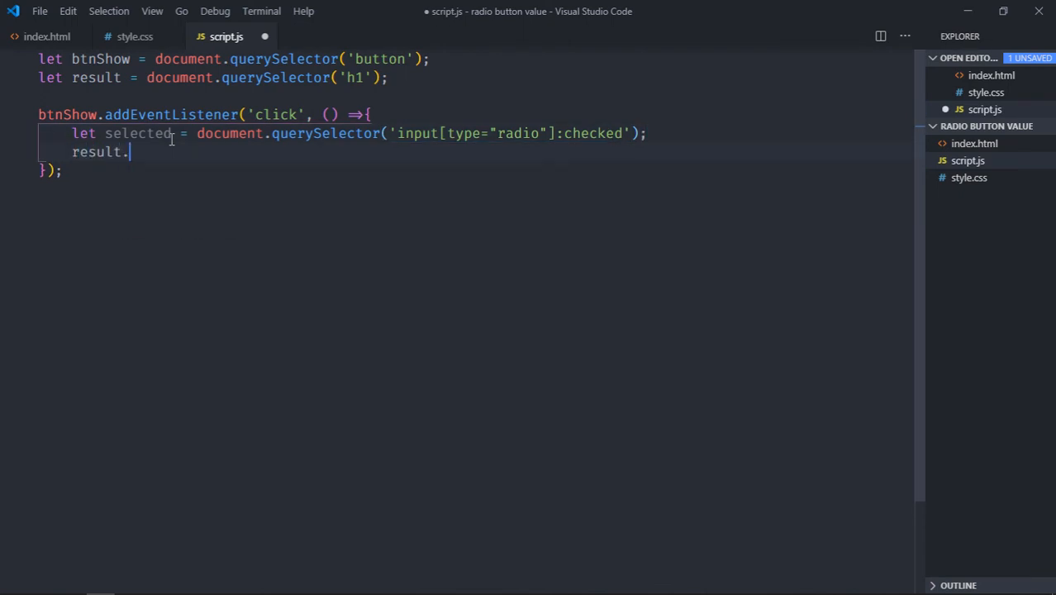
# Set result.innerText to selected.value inside the listener
pyautogui.write('innerText')
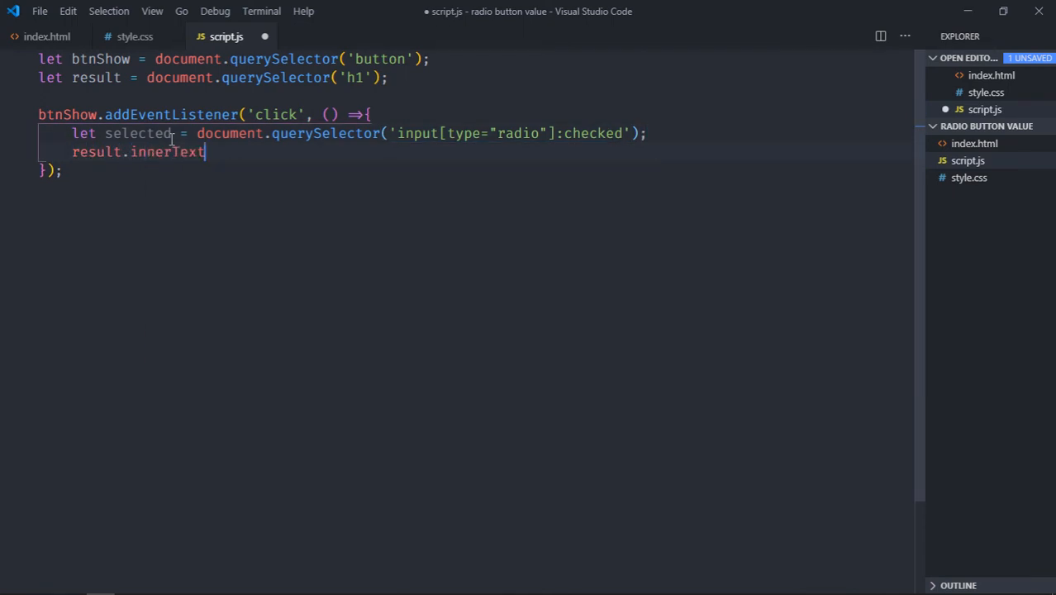
pyautogui.write('= s')
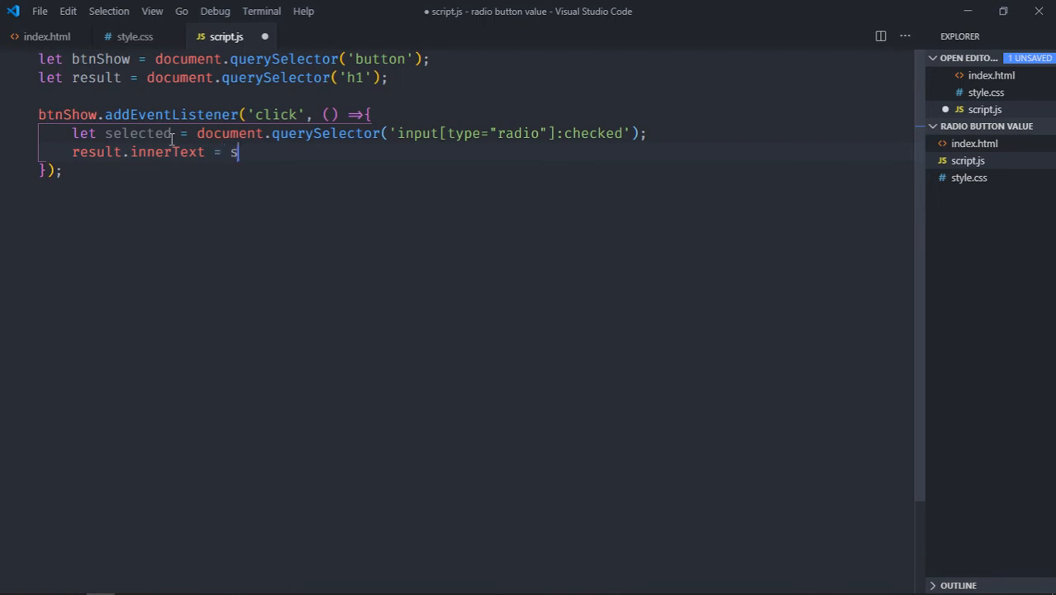
pyautogui.write('elected.val')
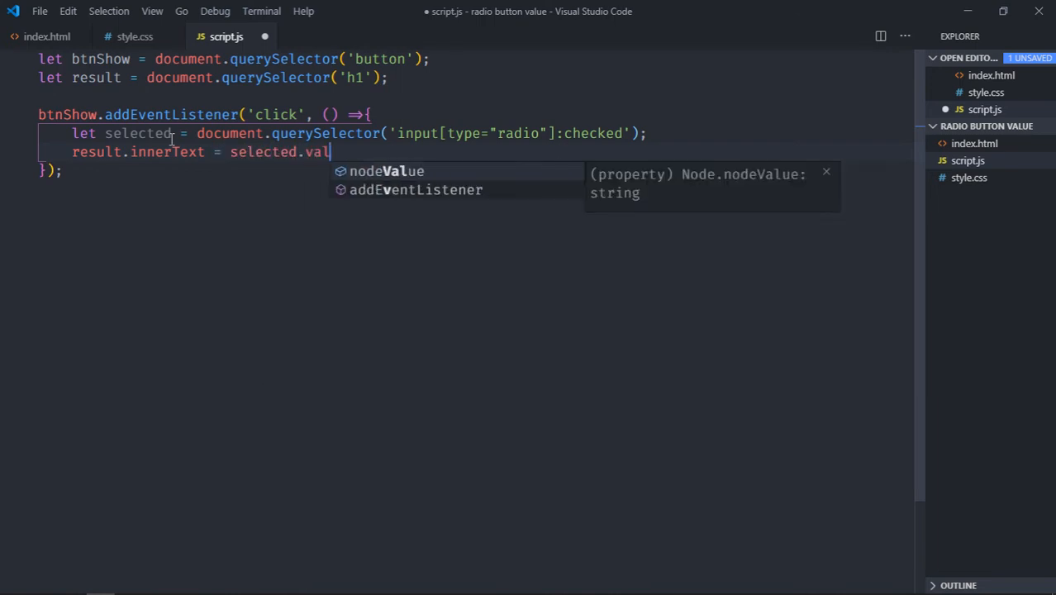
pyautogui.write('ue;')
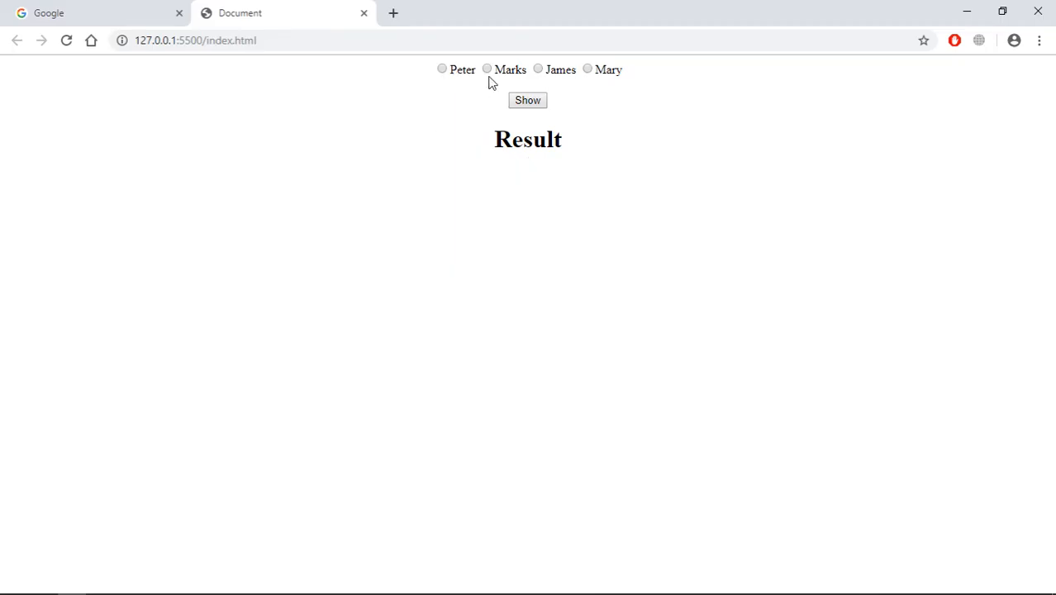
# Show the chosen Marks radio so the Result heading reads marks
pyautogui.click(527, 101)
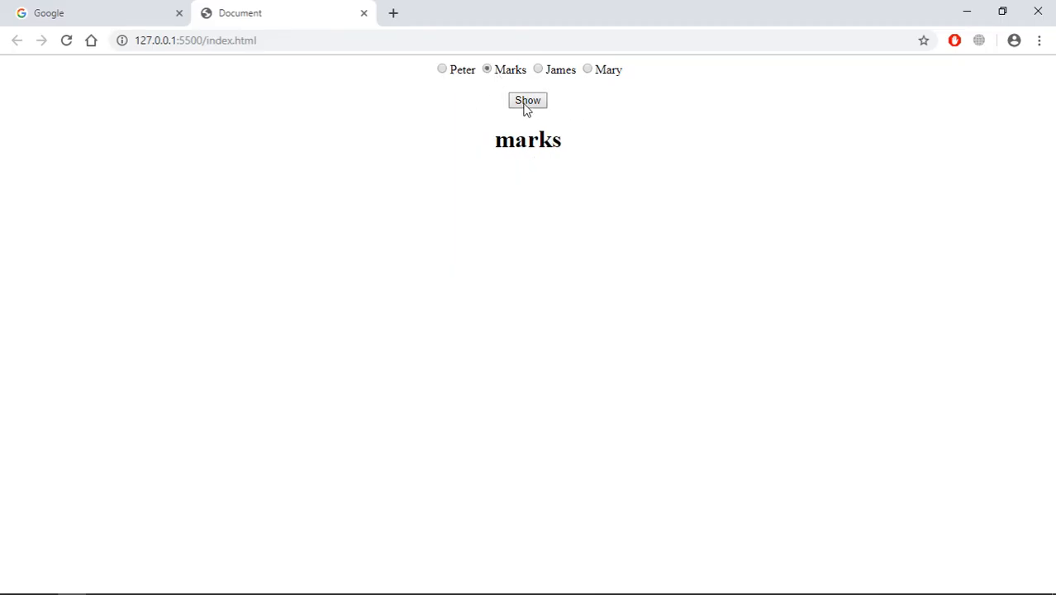
pyautogui.moveTo(300, 222)
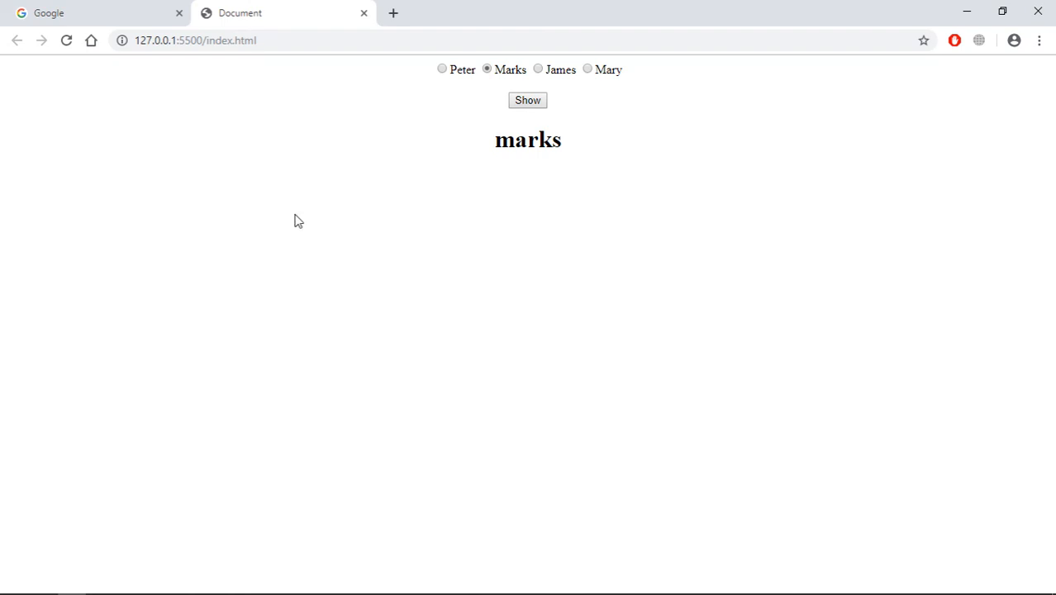
pyautogui.moveTo(516, 80)
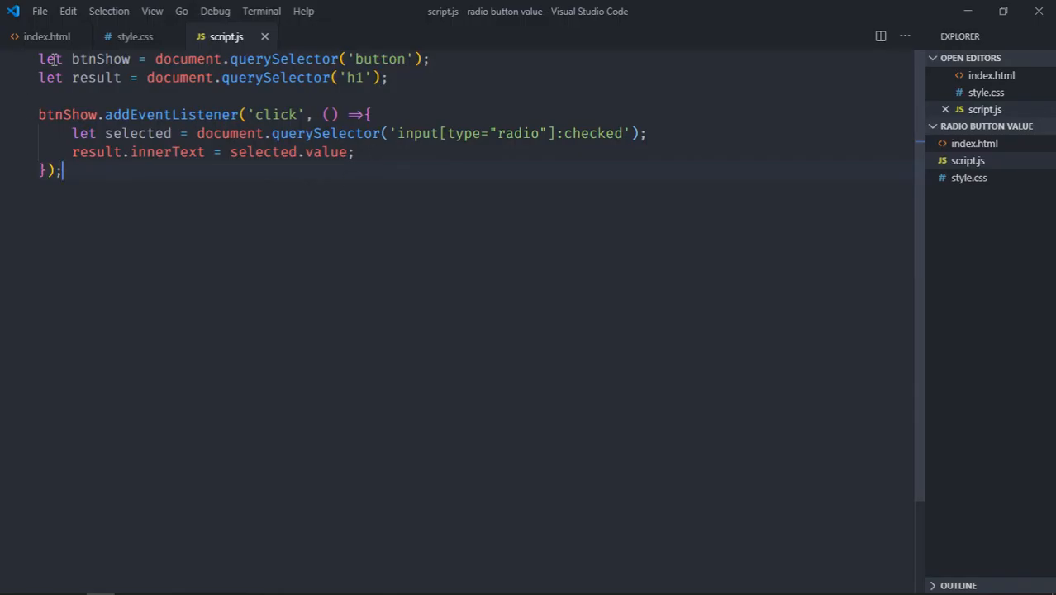
# After checking the label markup, use selected.parentElement.textContent for the heading text
pyautogui.click(46, 36)
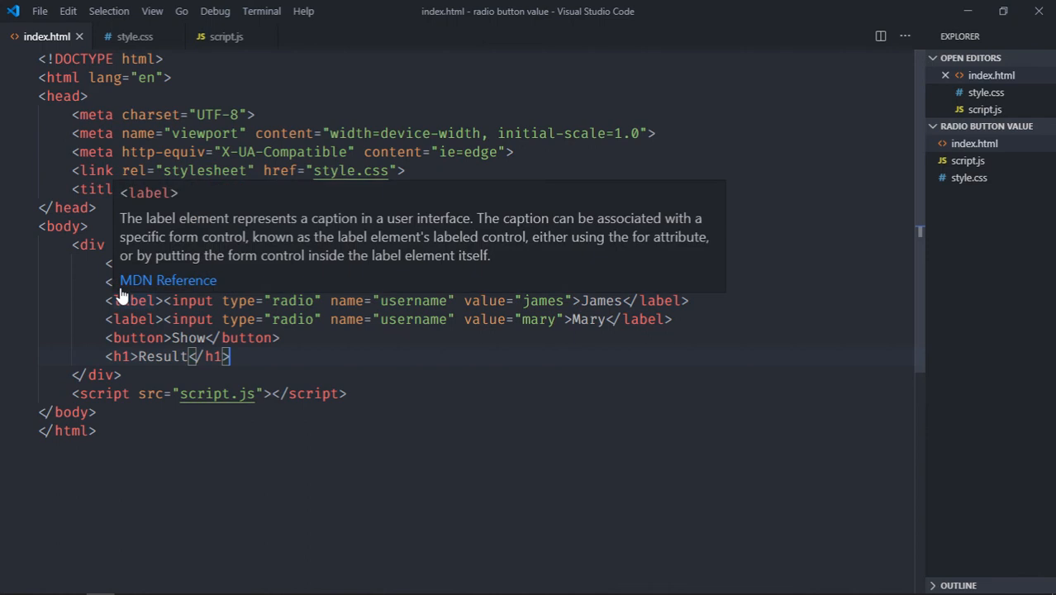
pyautogui.click(224, 36)
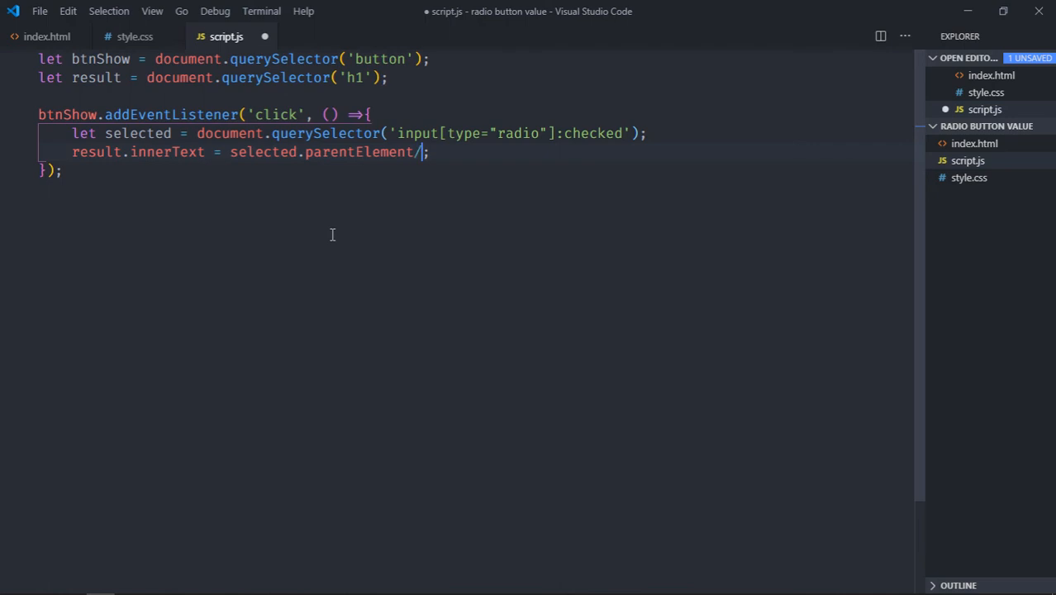
pyautogui.write('tex')
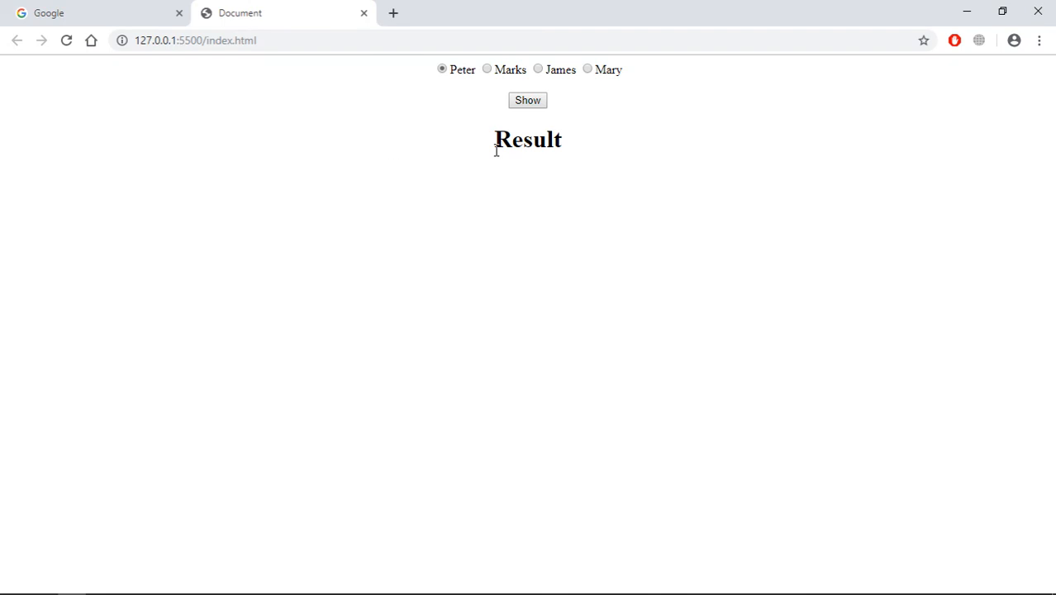
# Show Peter's label text in the heading, then choose Mary instead
pyautogui.click(527, 101)
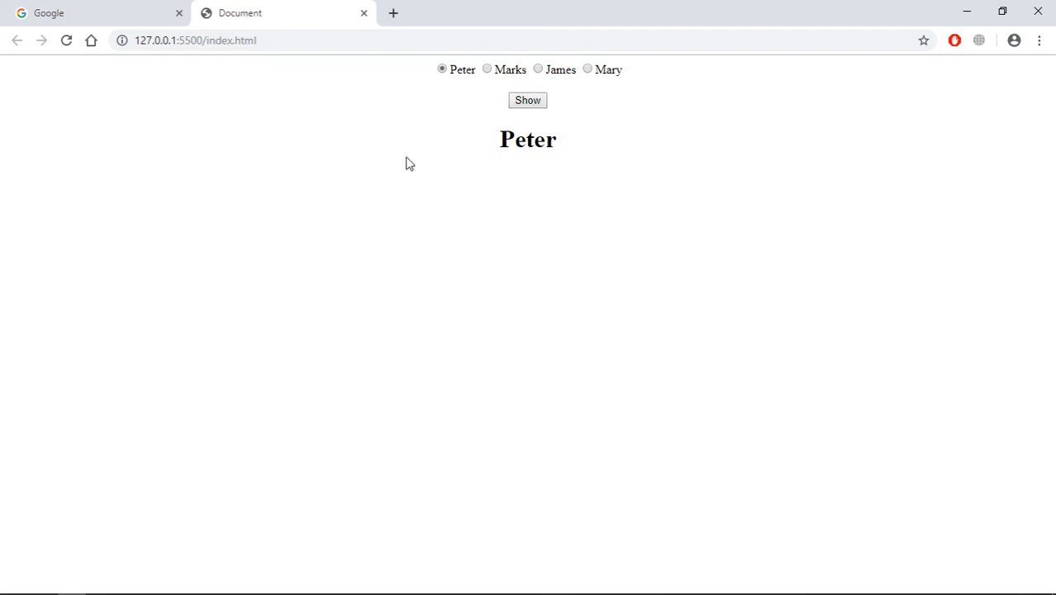
pyautogui.click(589, 69)
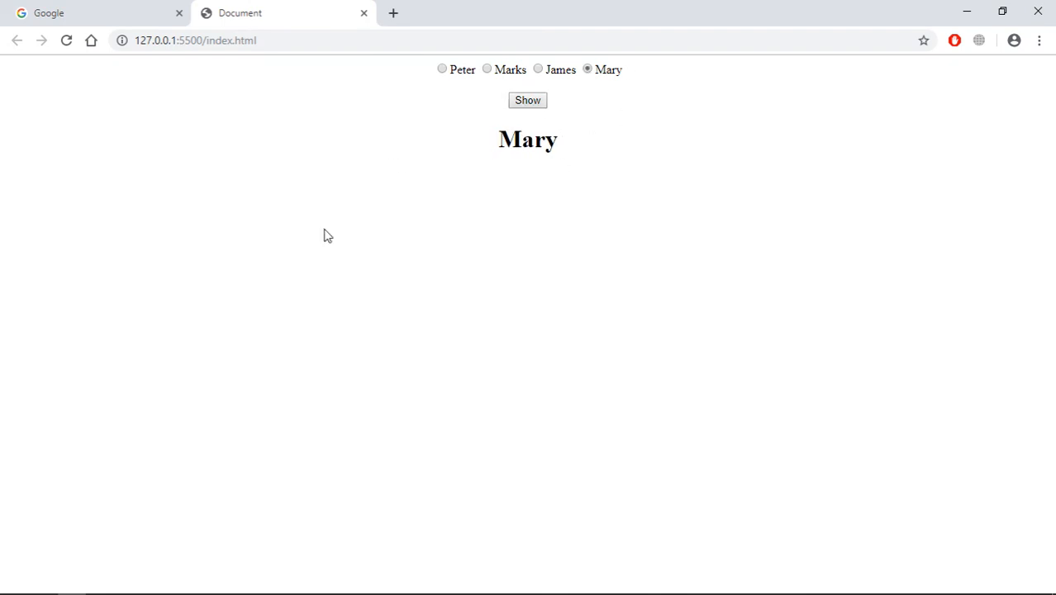
pyautogui.moveTo(314, 252)
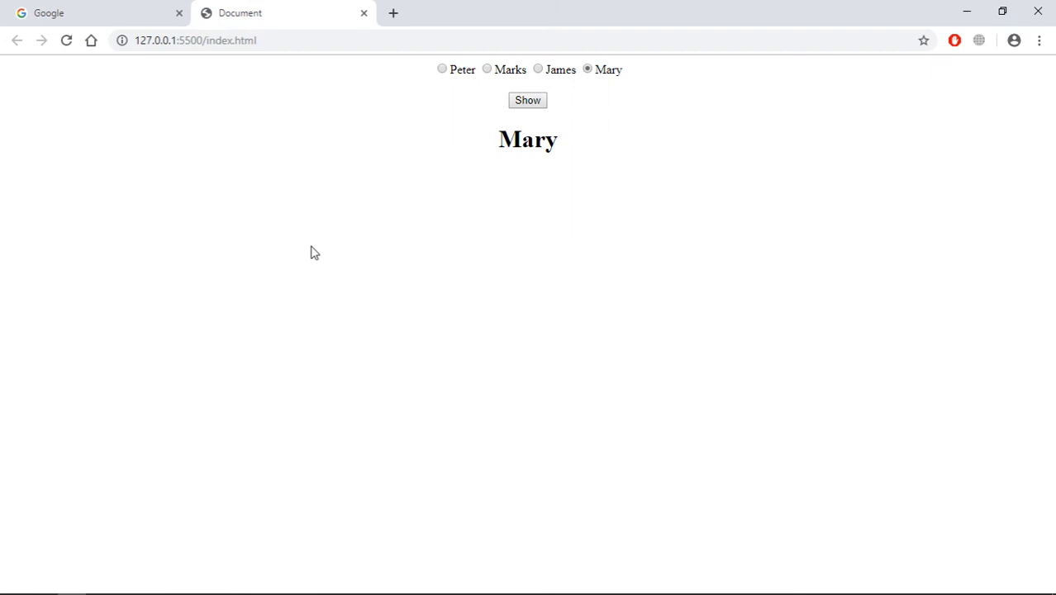